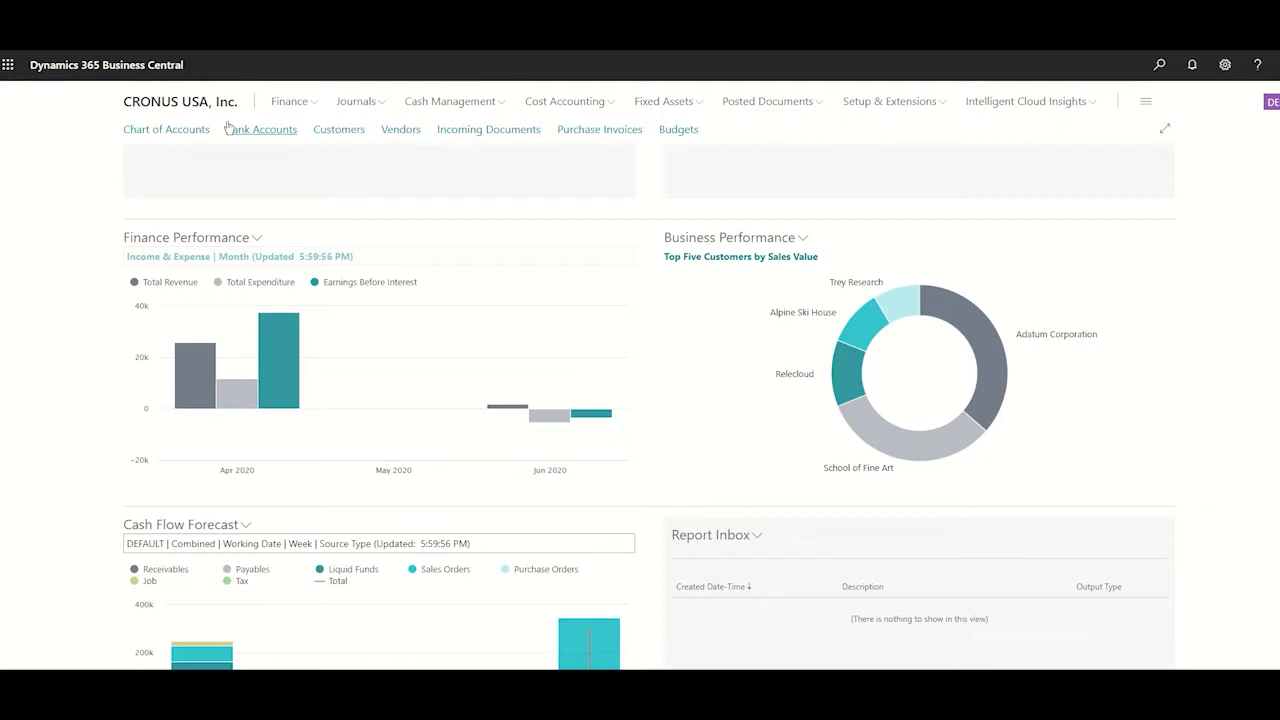
mouse_move(147, 186)
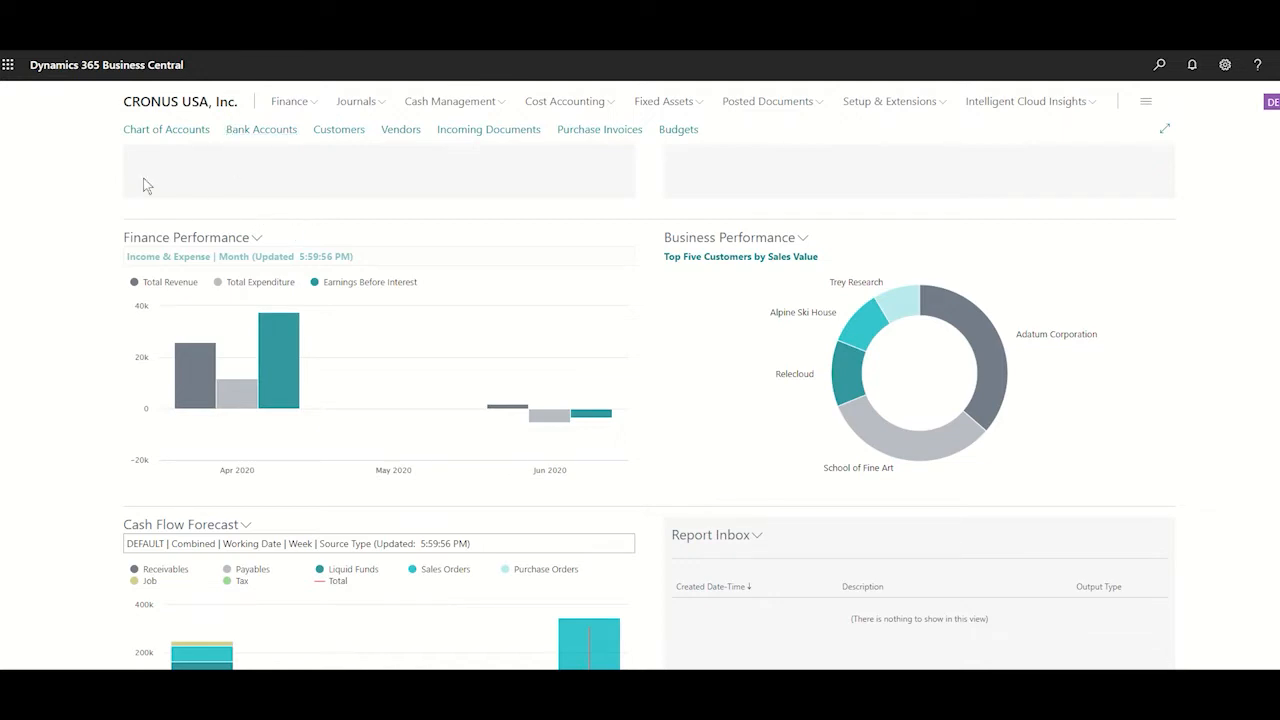
mouse_move(406, 193)
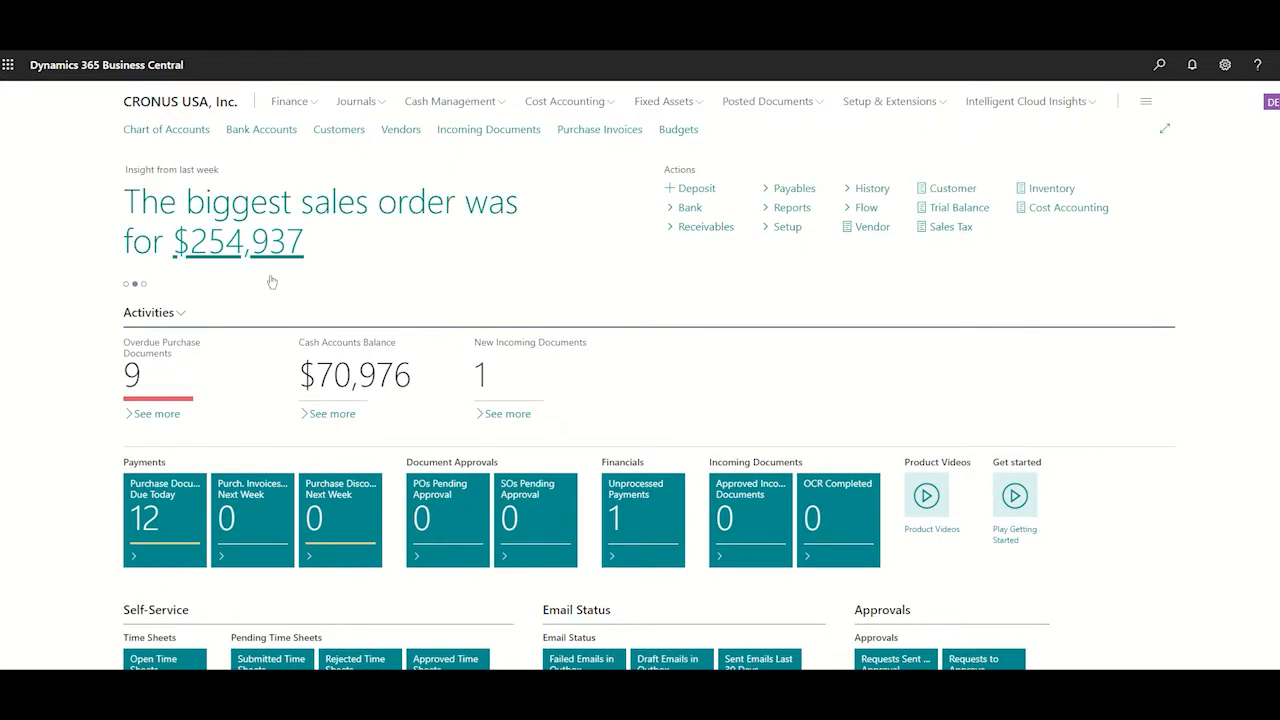
mouse_move(342, 256)
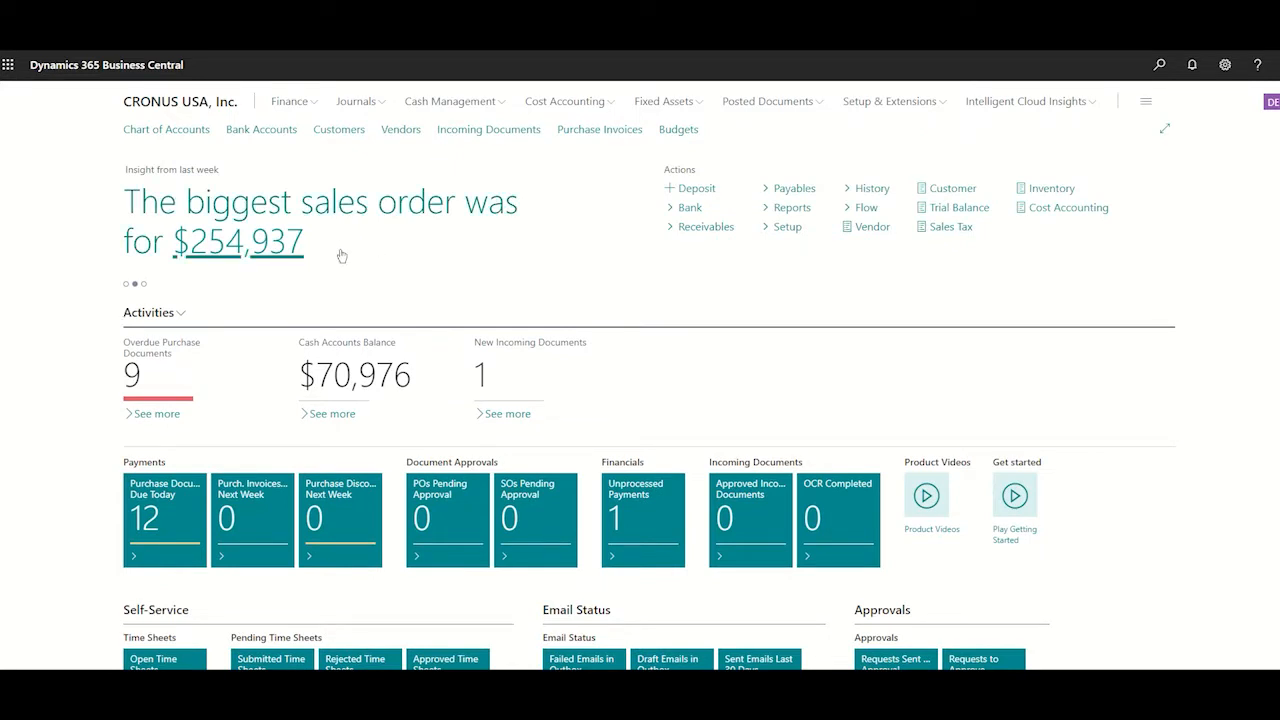
mouse_move(250, 393)
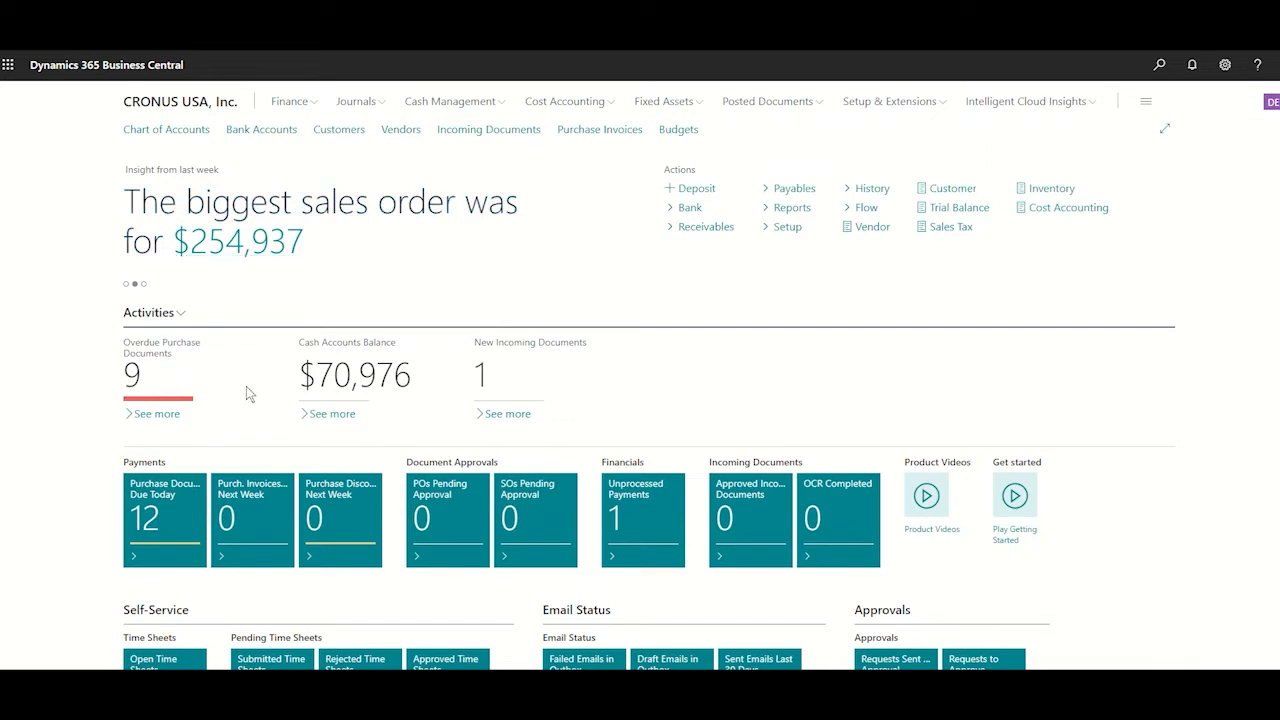
mouse_move(150, 380)
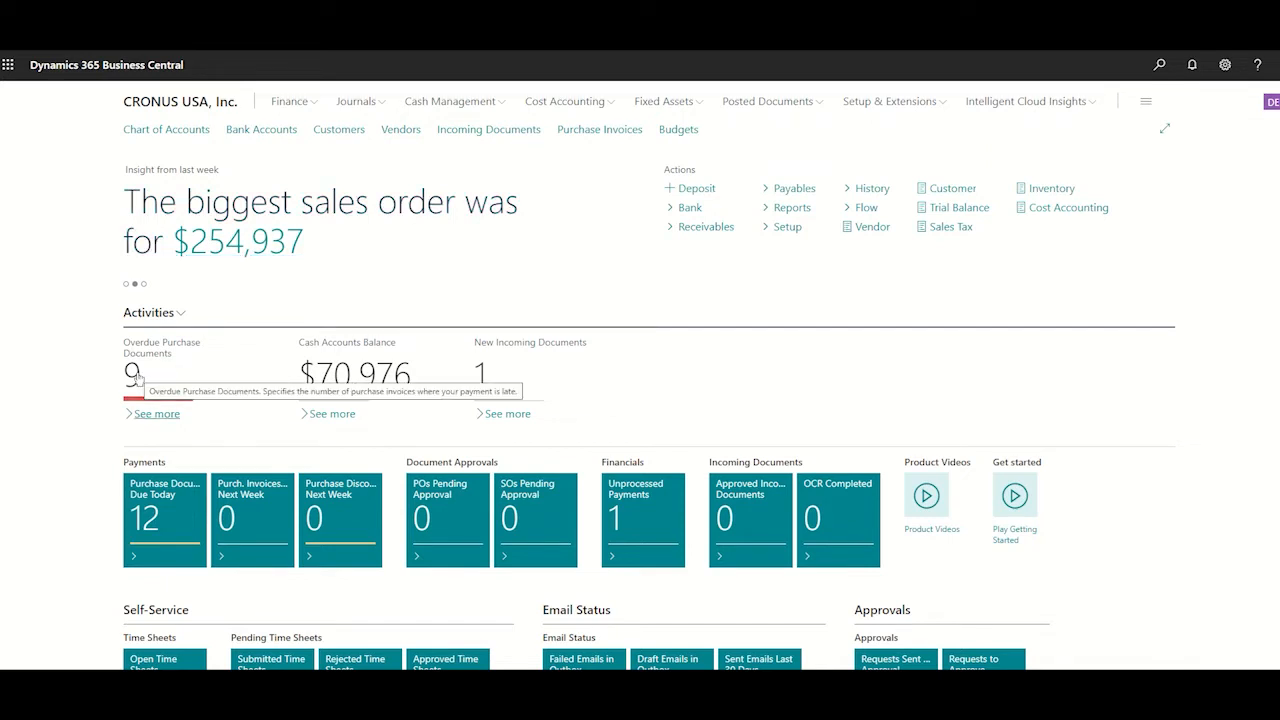
mouse_move(335, 390)
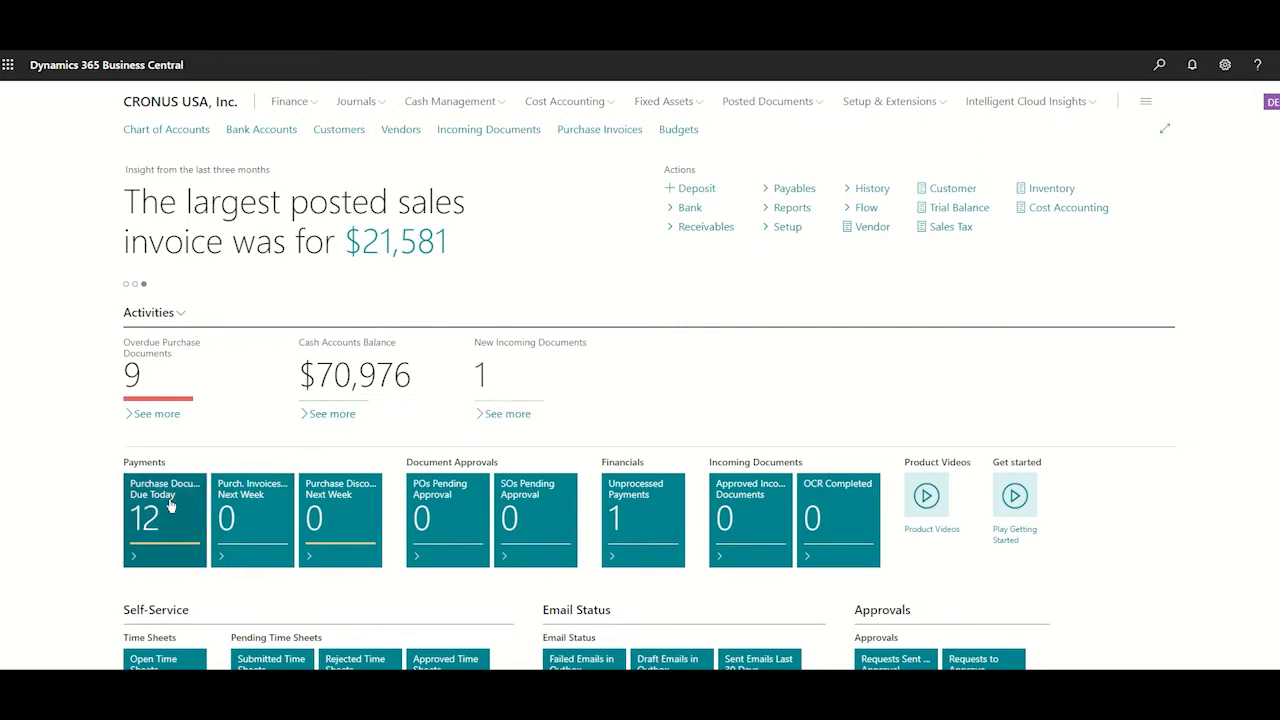
mouse_move(282, 505)
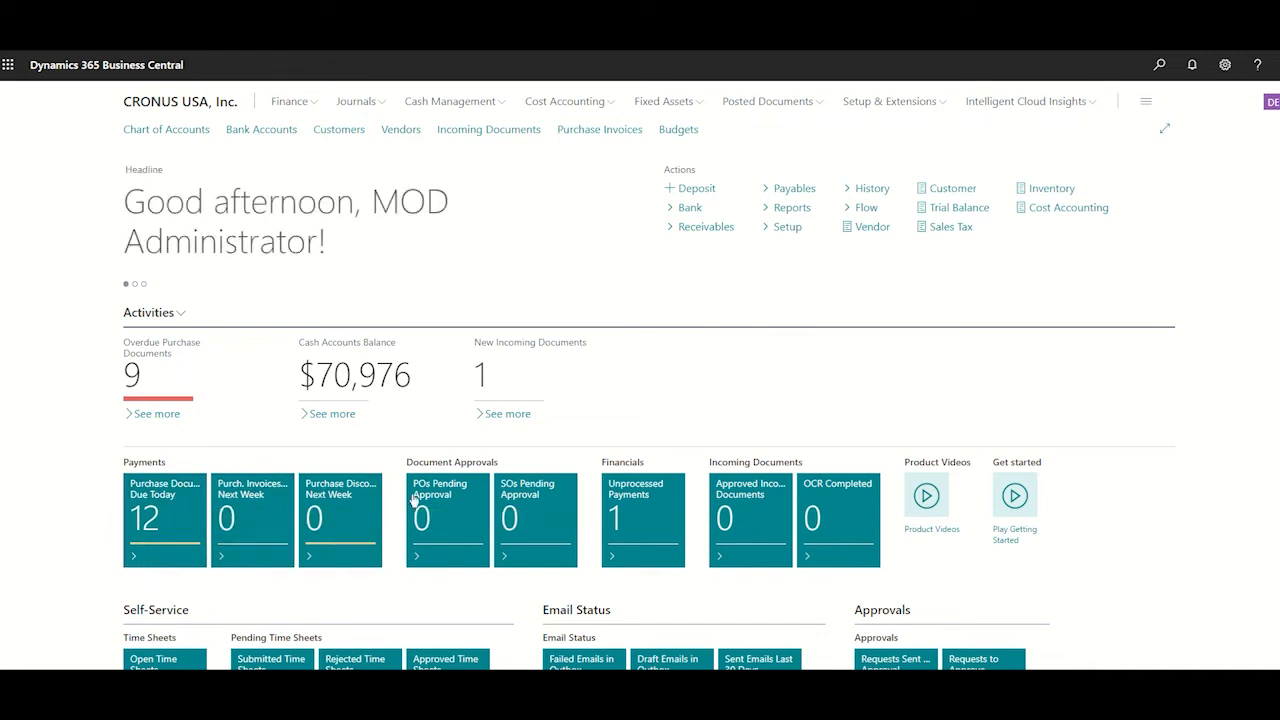
mouse_move(572, 470)
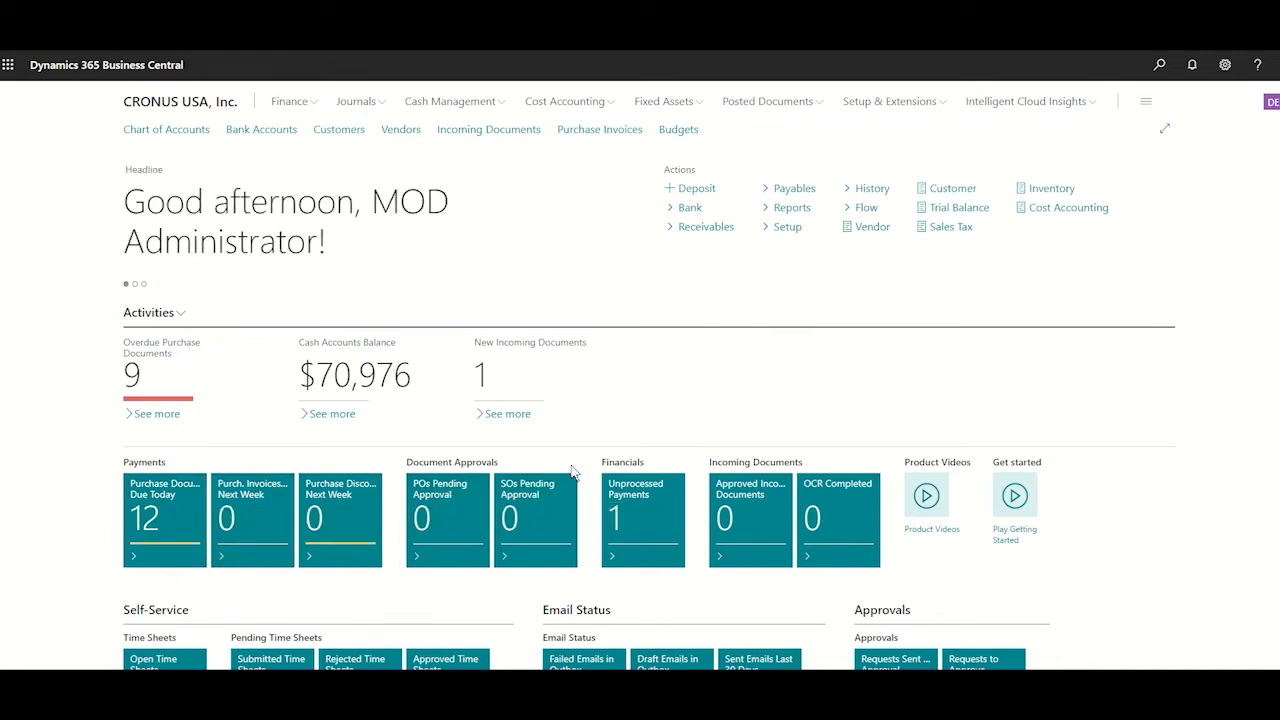
mouse_move(926, 495)
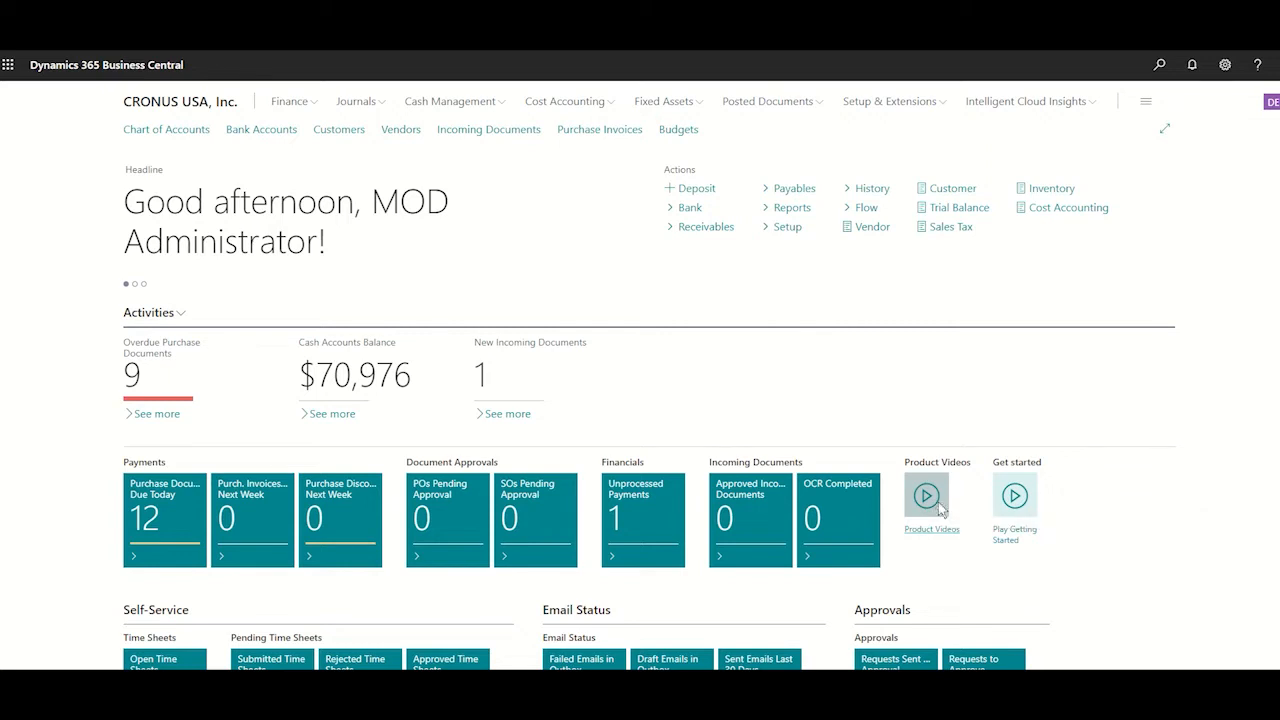
left_click(925, 497)
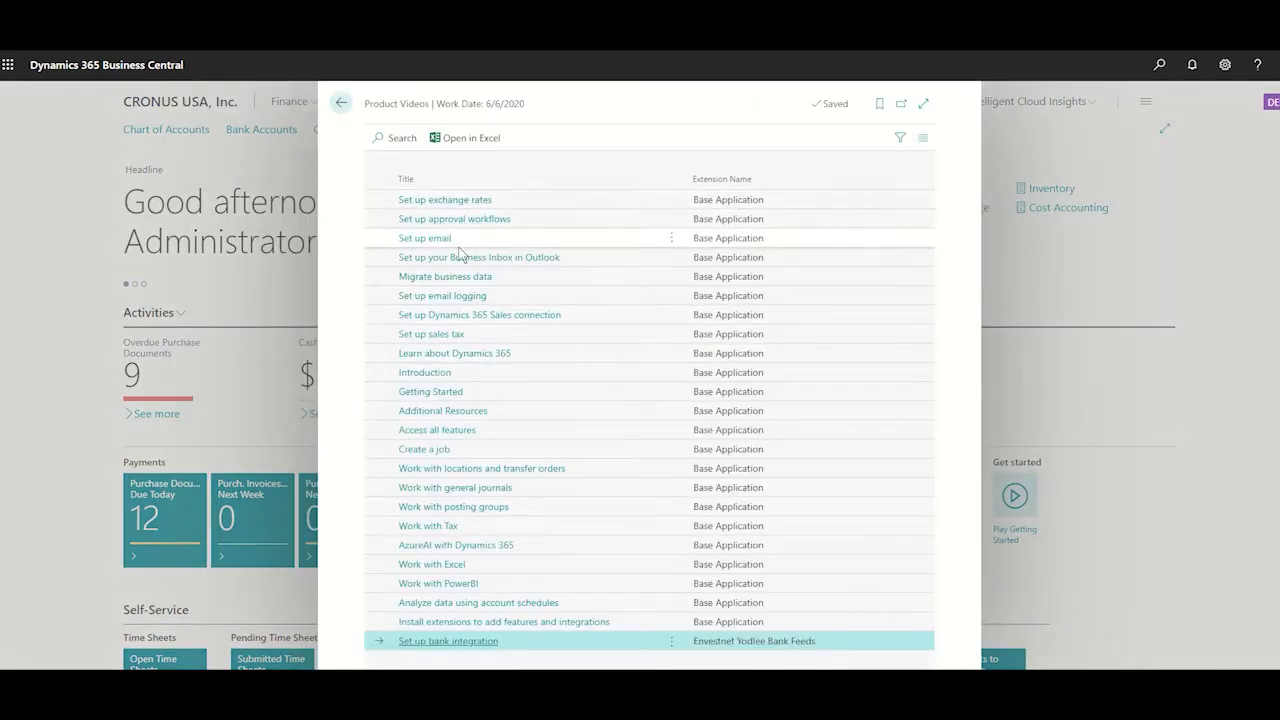
mouse_move(481, 468)
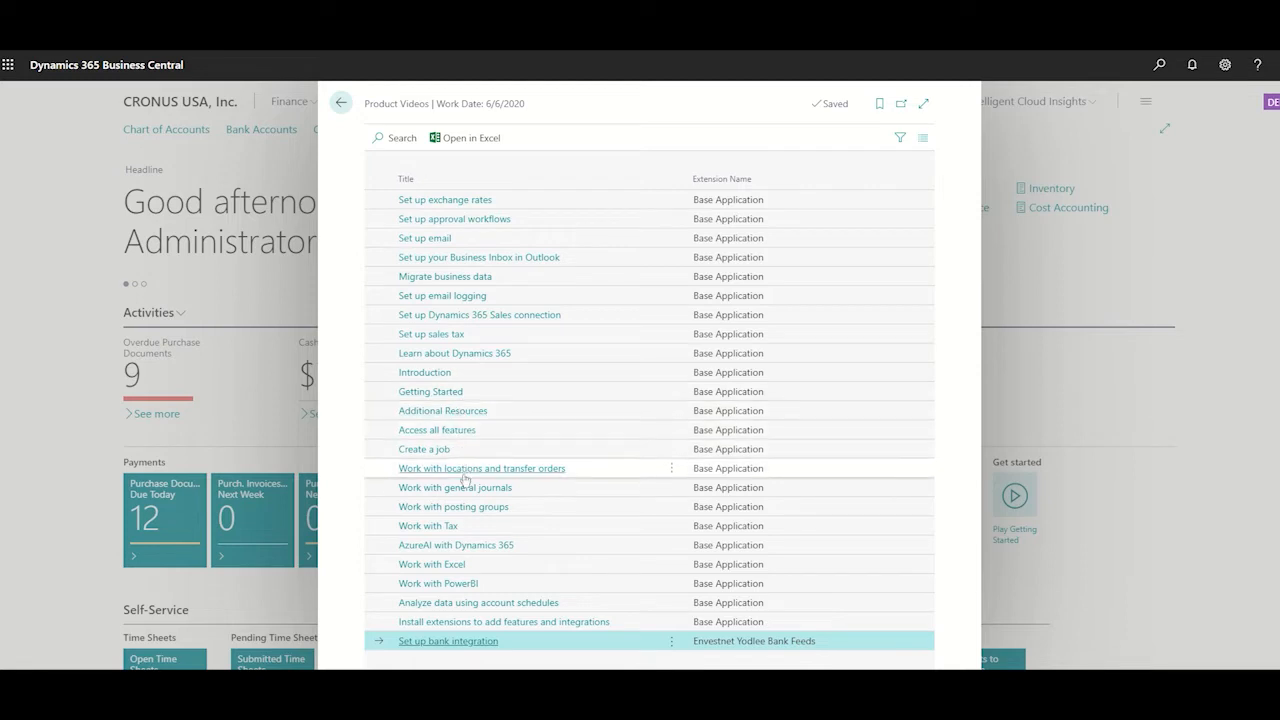
left_click(430, 178)
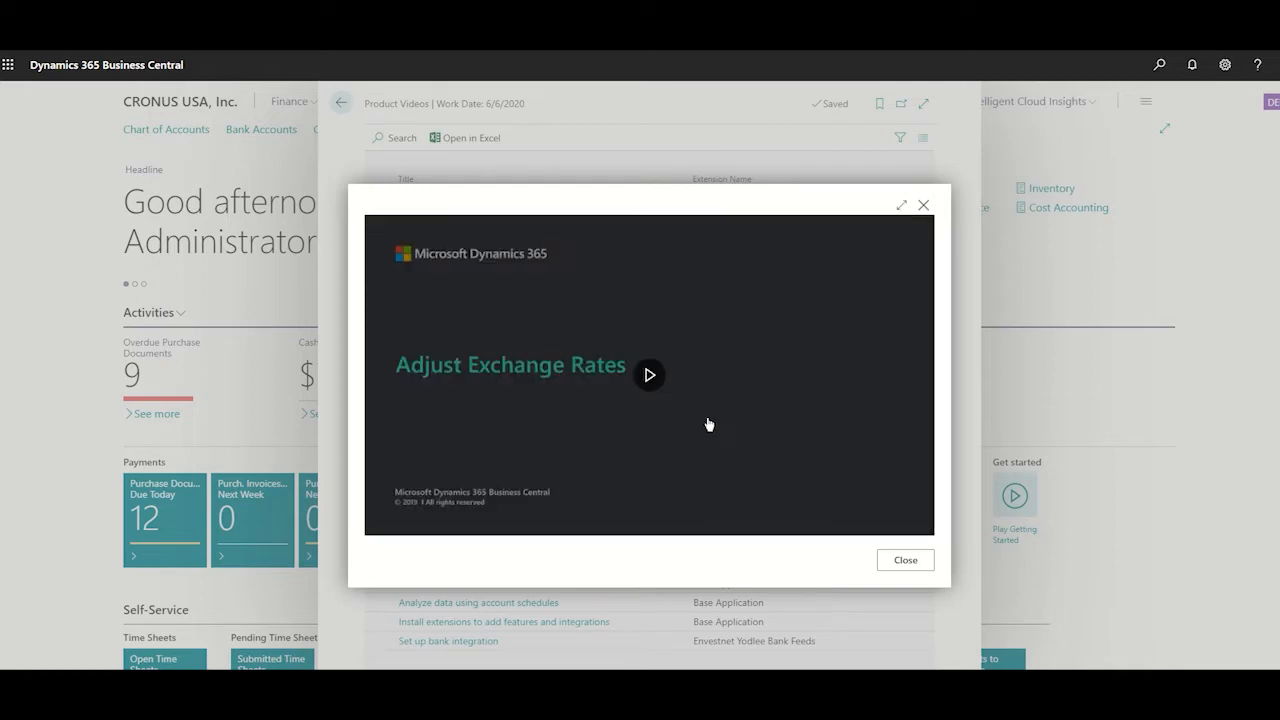
mouse_move(443, 387)
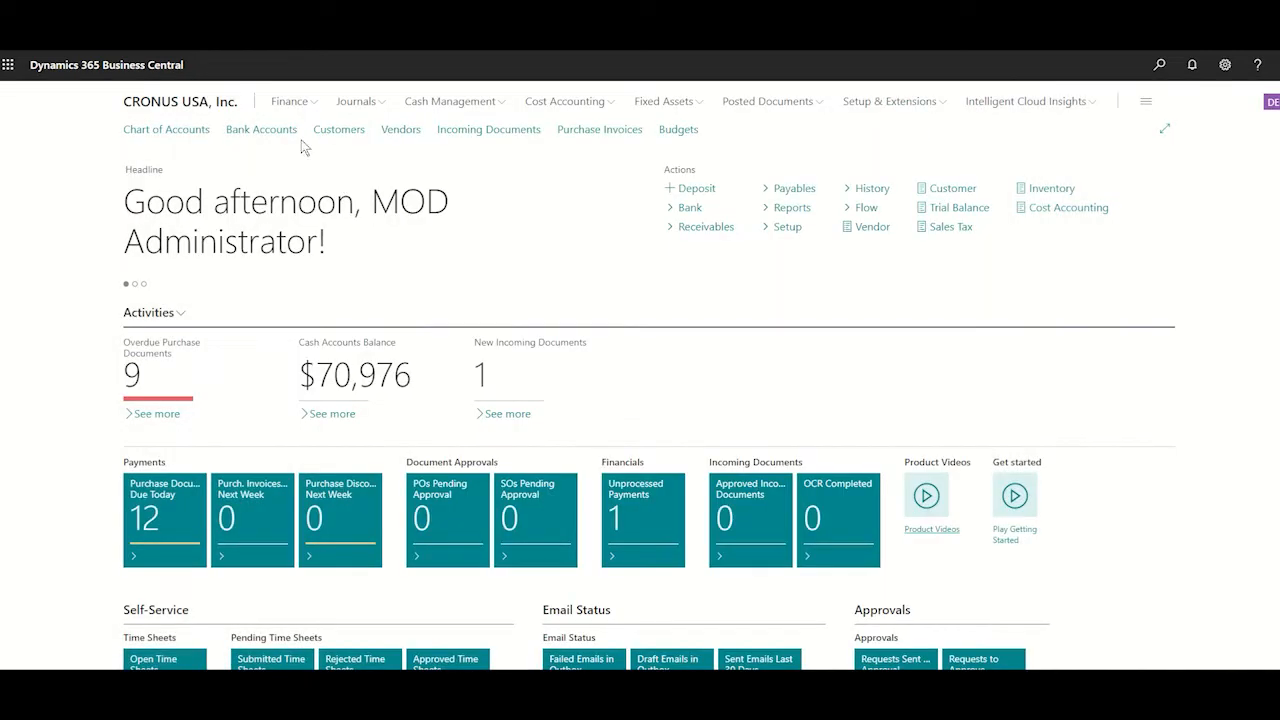
mouse_move(311, 105)
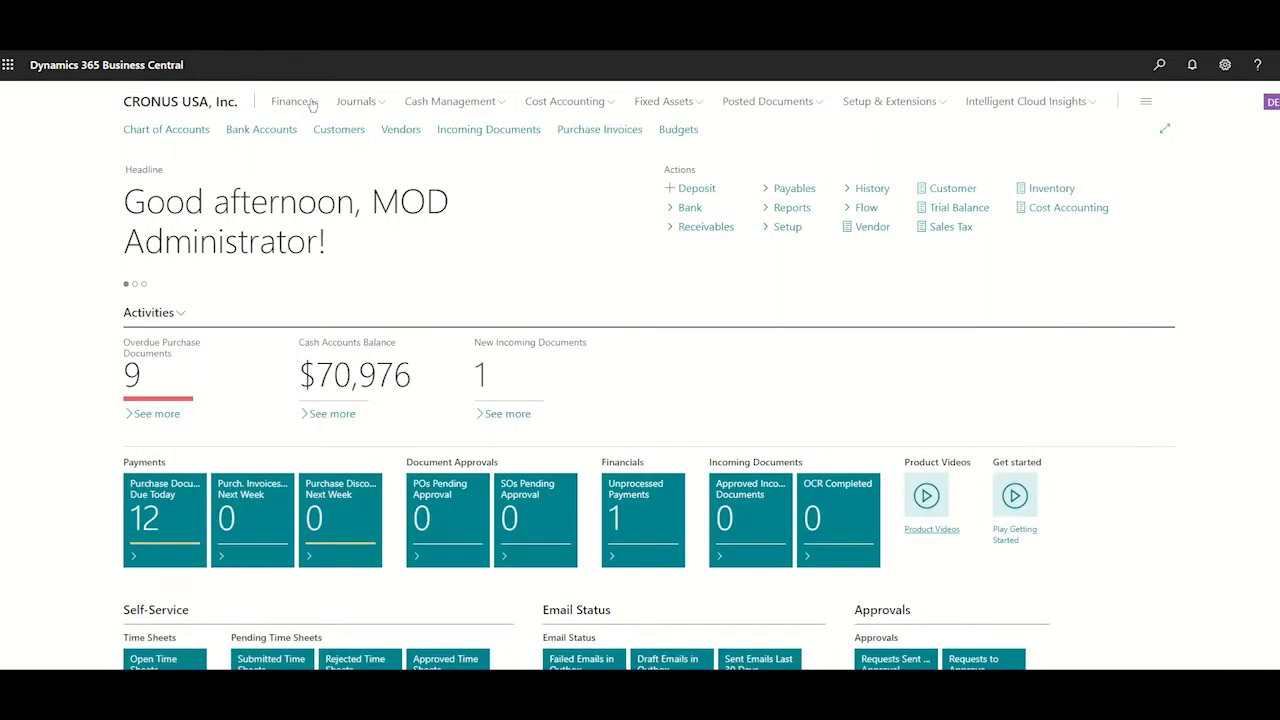
Close the video player and scroll past My Accounts and My Vendors to the charts.
left_click(291, 101)
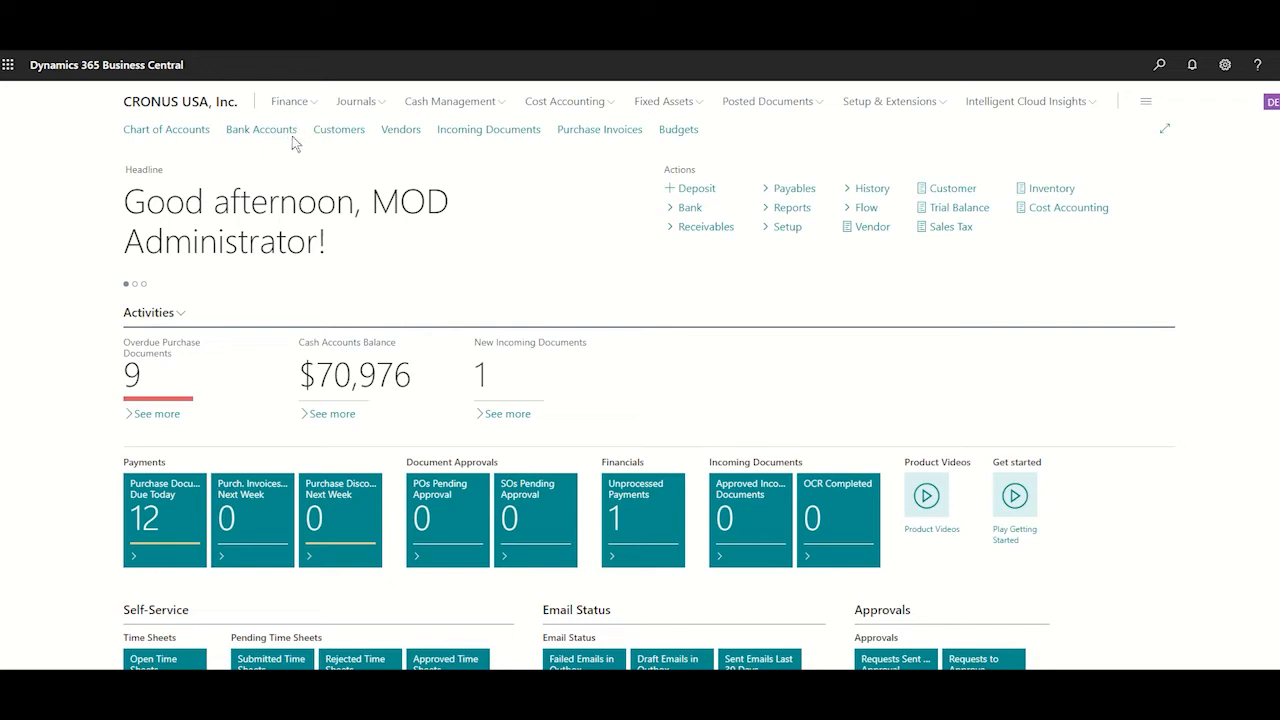
mouse_move(401, 129)
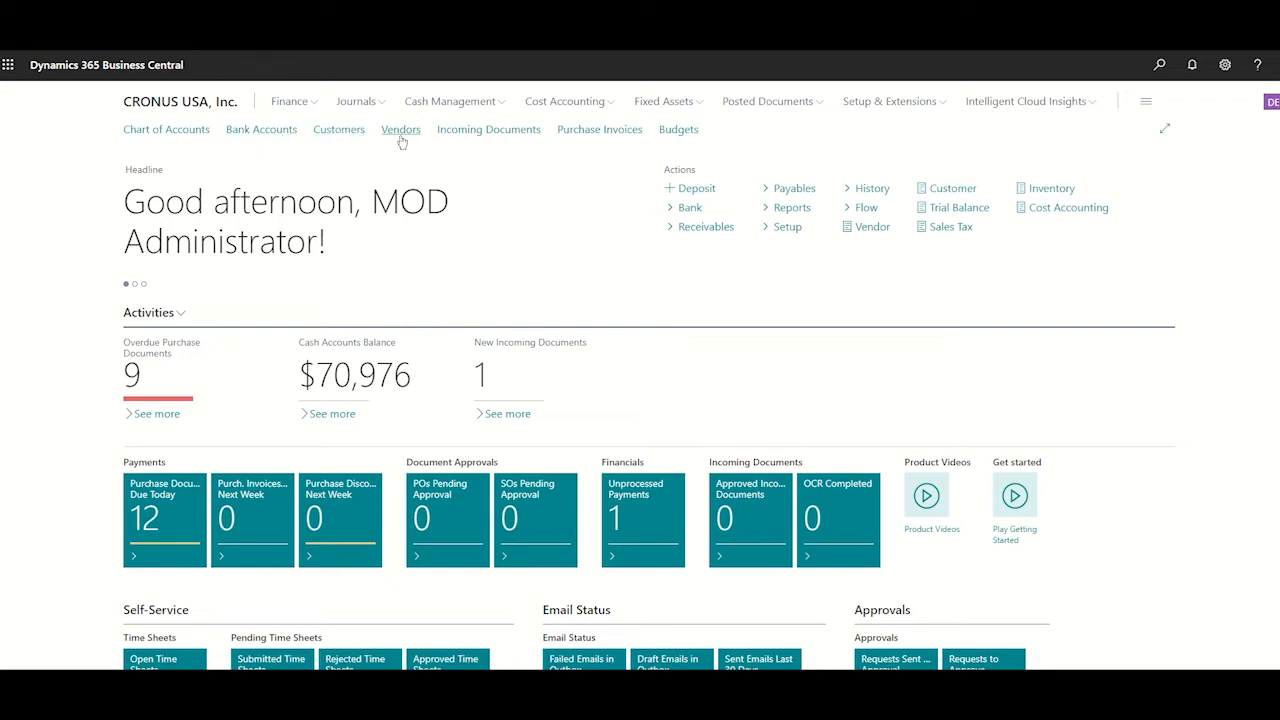
scroll("down", 3)
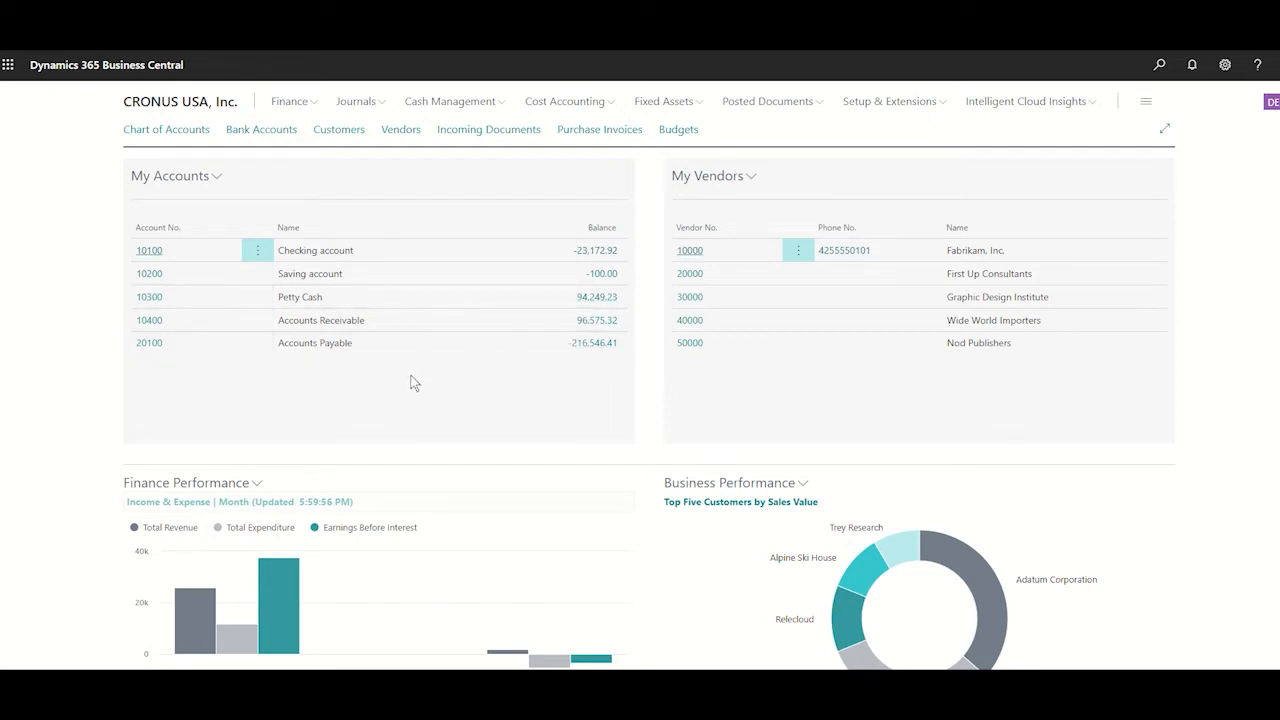
scroll("down", 3)
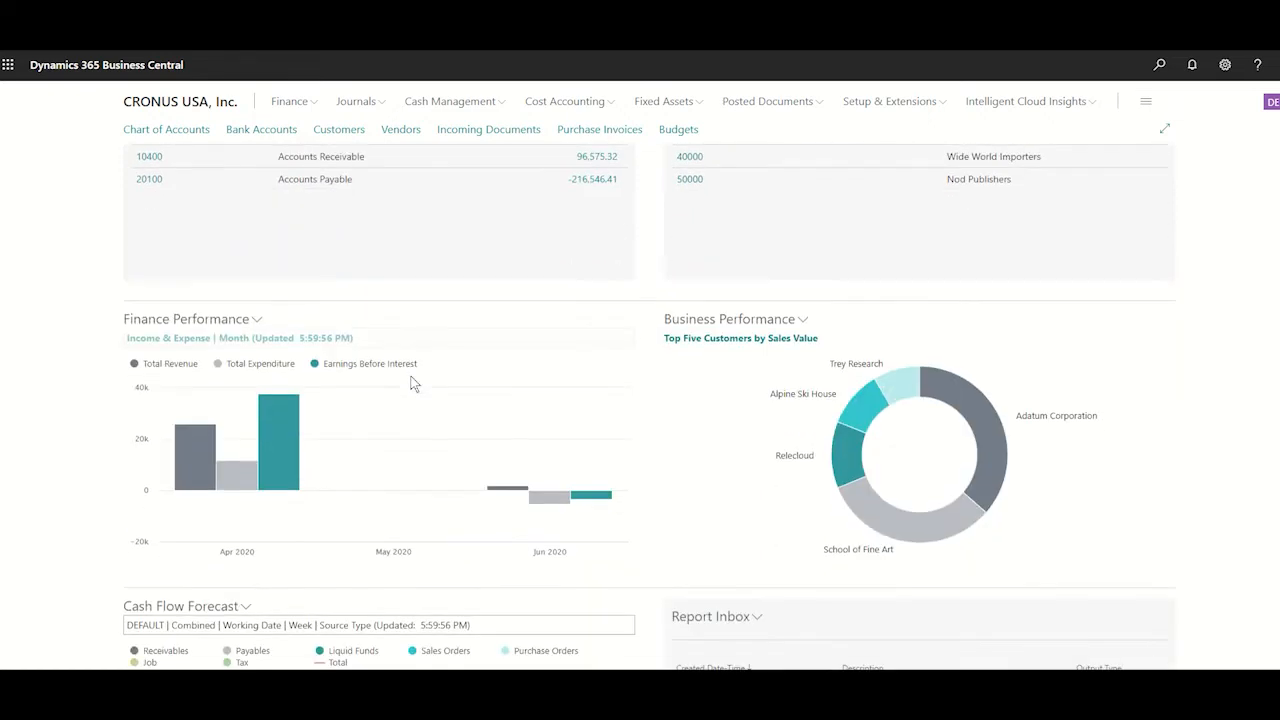
scroll("down", 3)
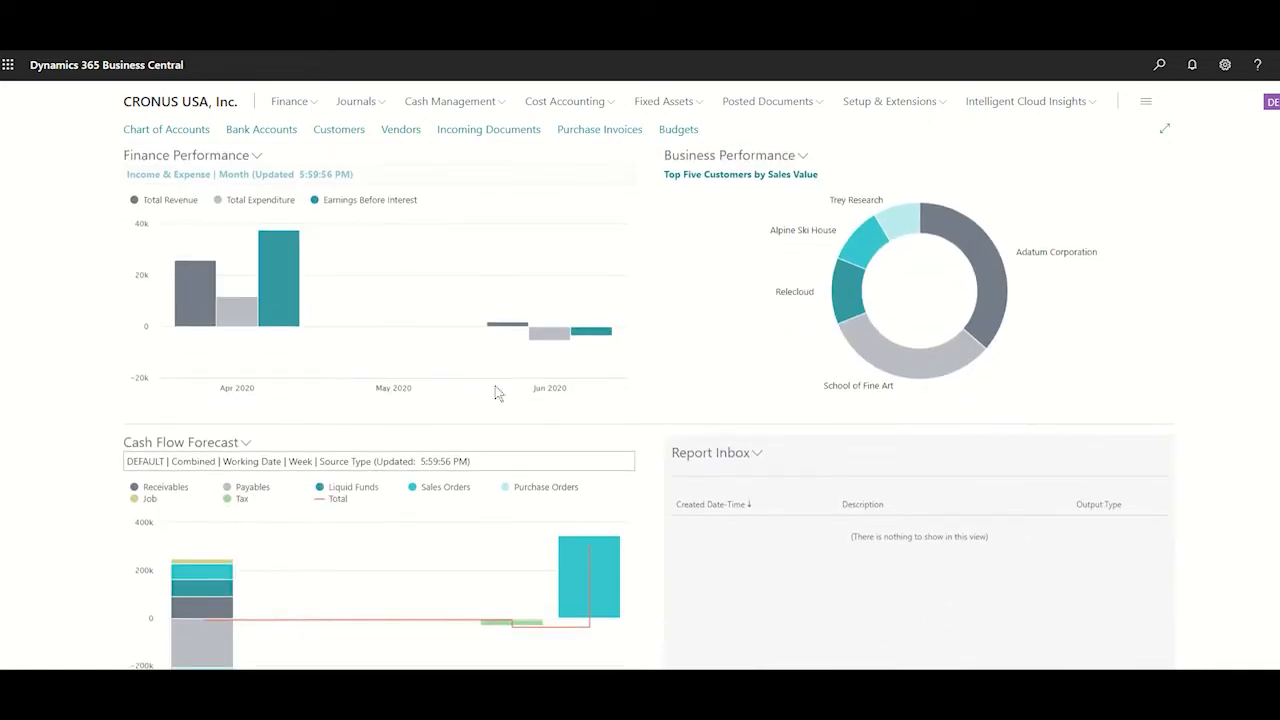
Replace Income & Expense with the weekly Cash Cycle account schedule on Finance Performance.
left_click(257, 155)
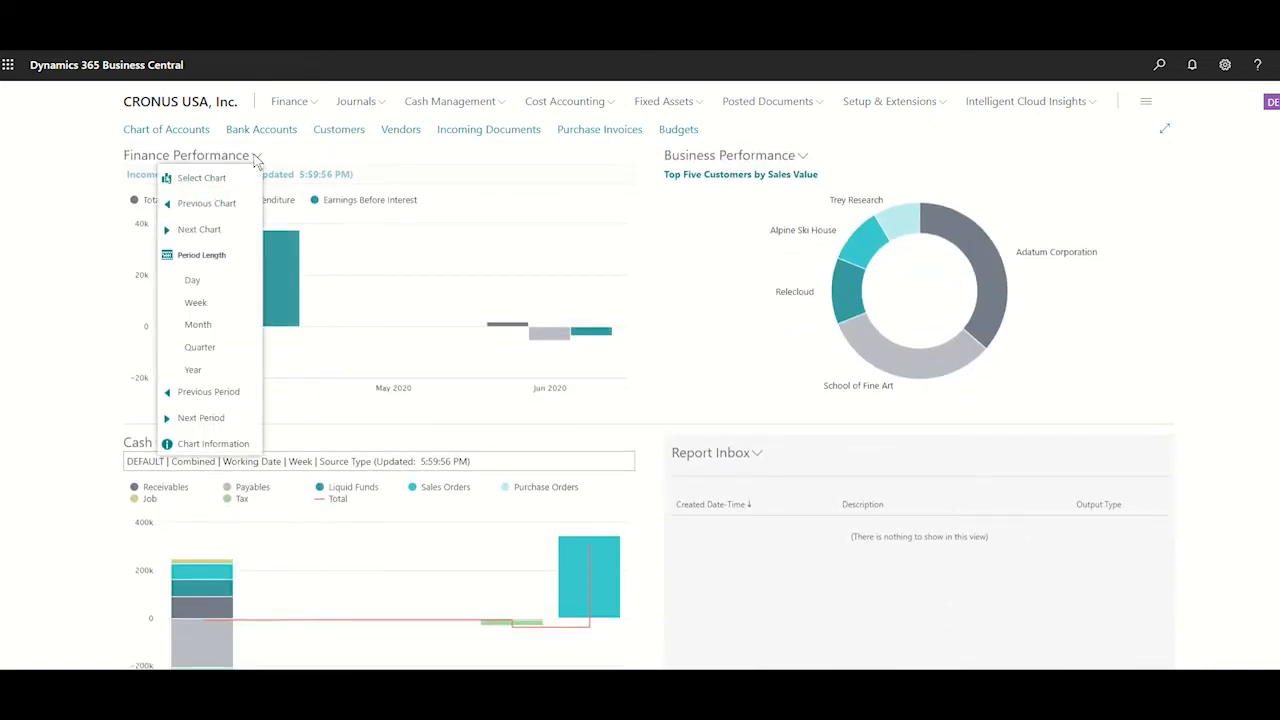
left_click(202, 177)
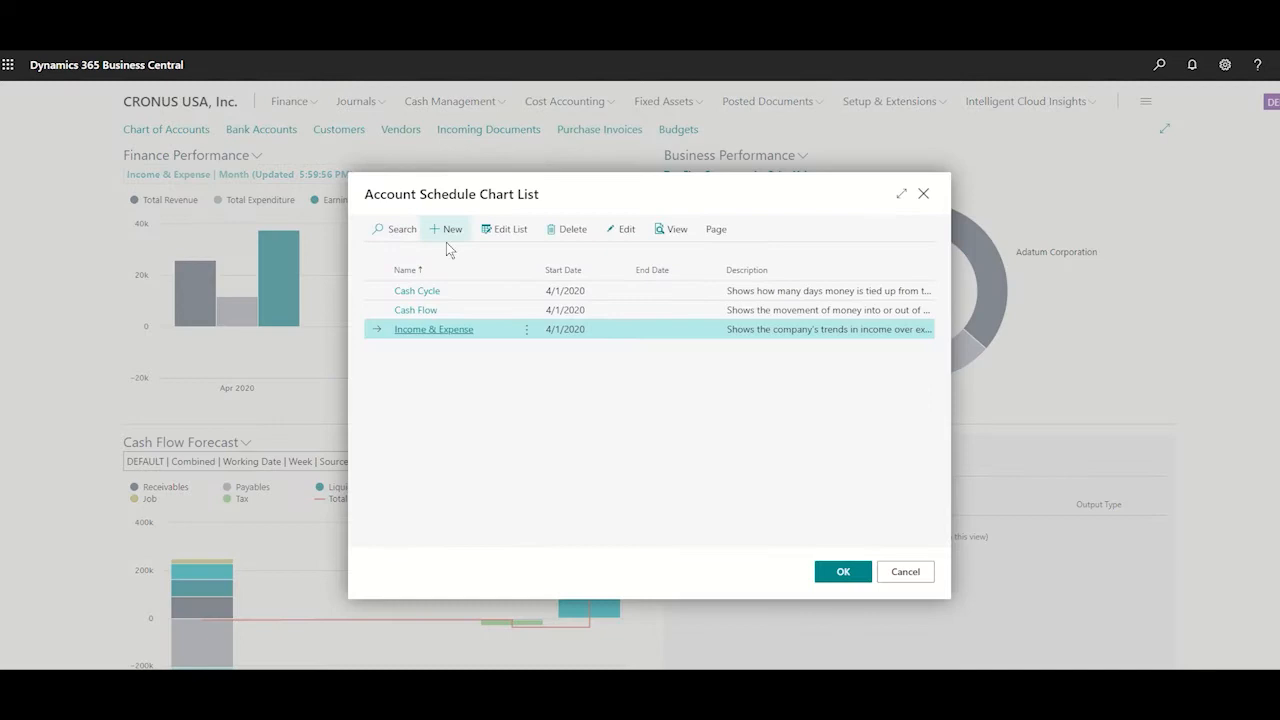
left_click(417, 290)
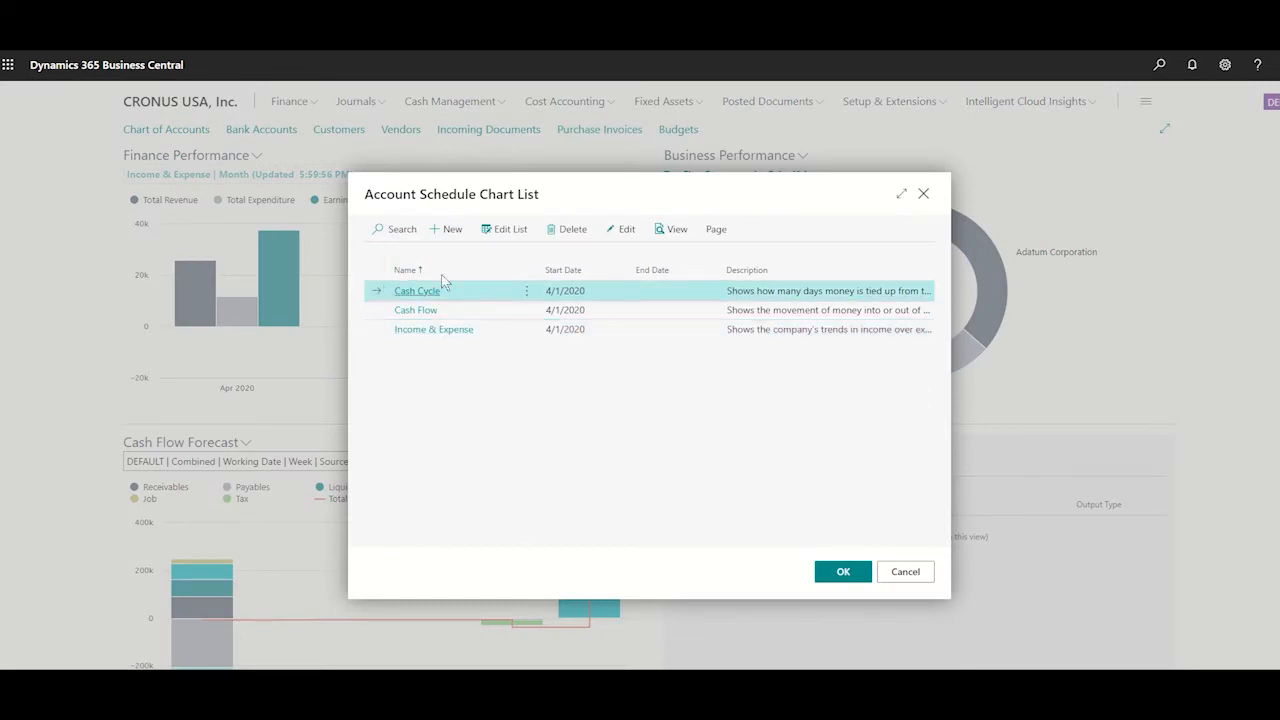
mouse_move(843, 571)
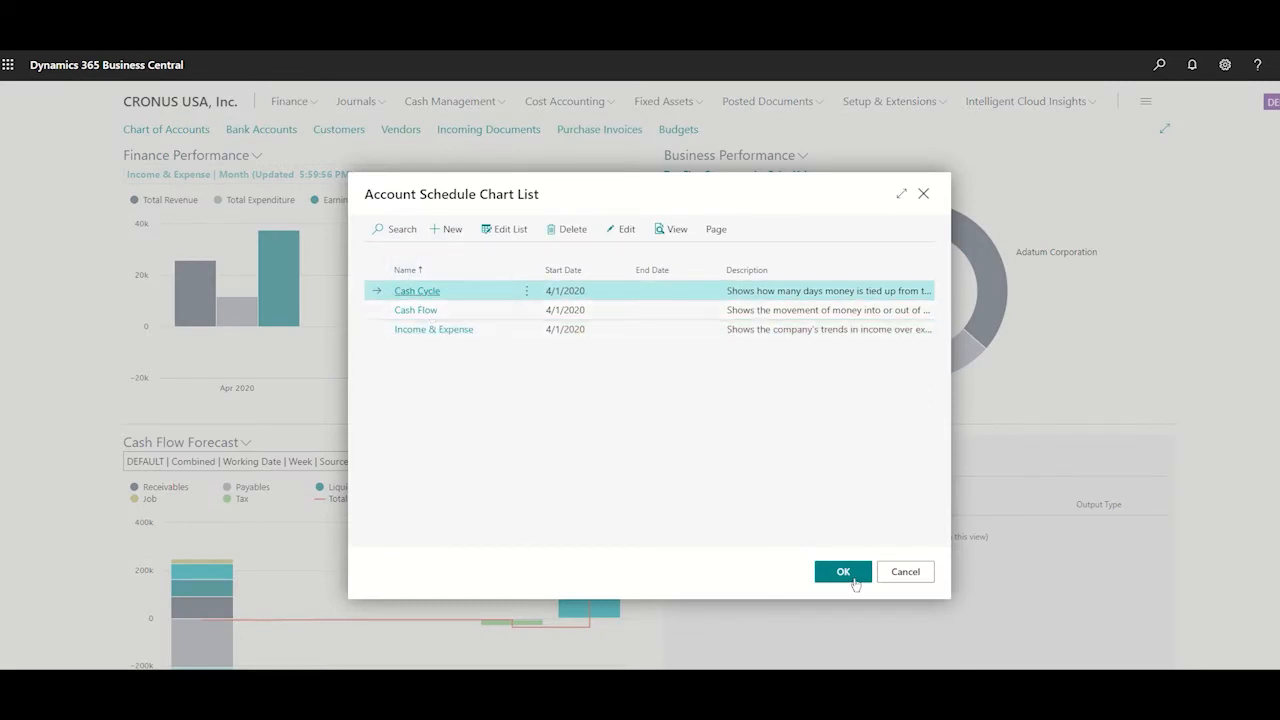
left_click(843, 571)
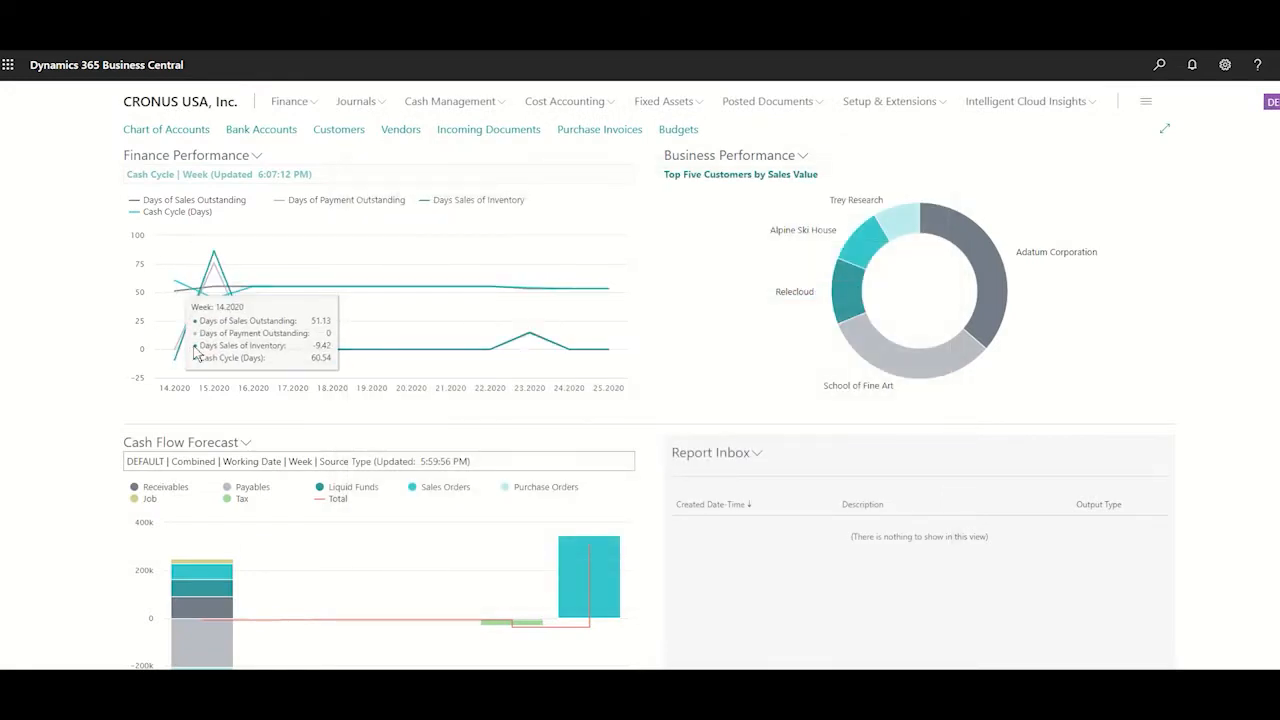
mouse_move(290, 330)
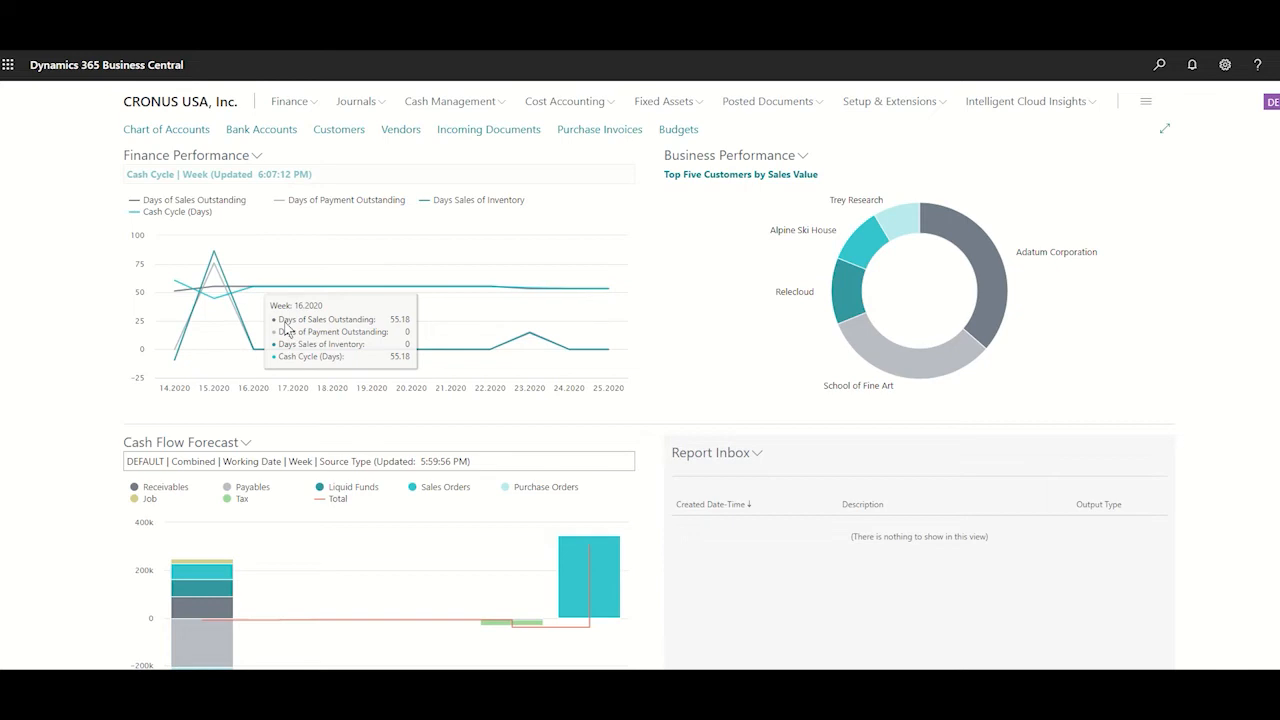
mouse_move(398, 330)
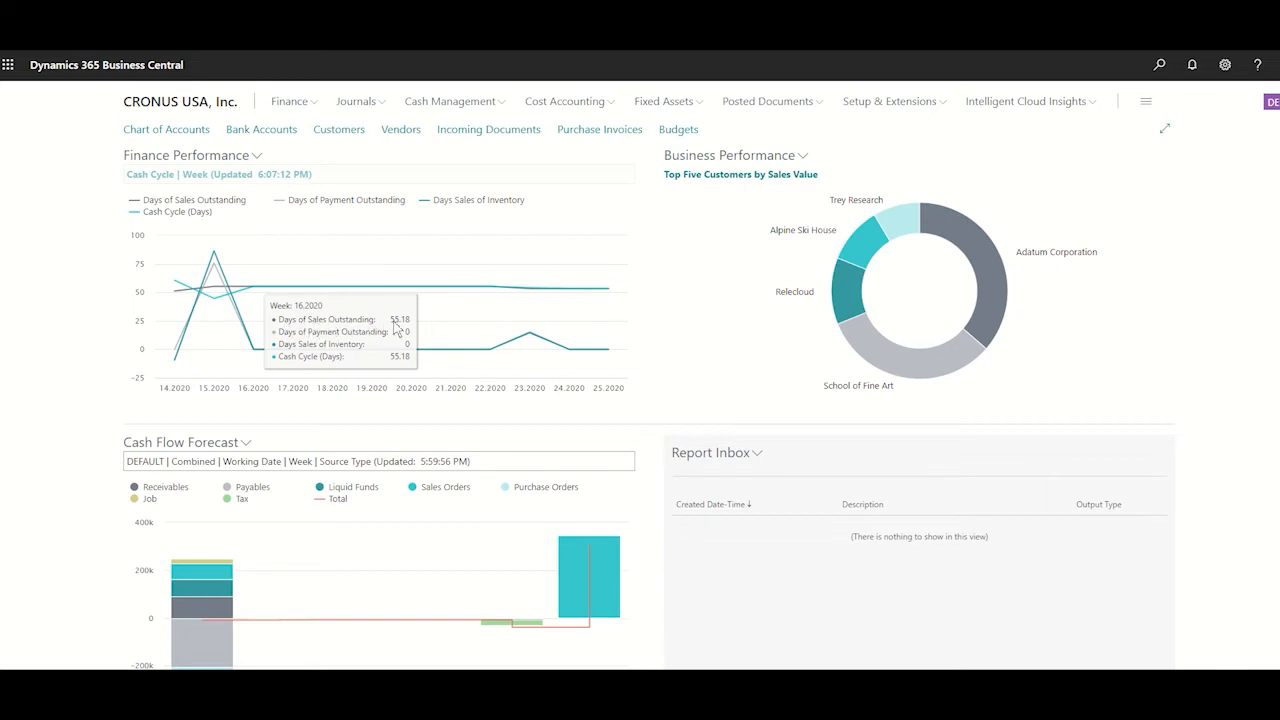
mouse_move(330, 288)
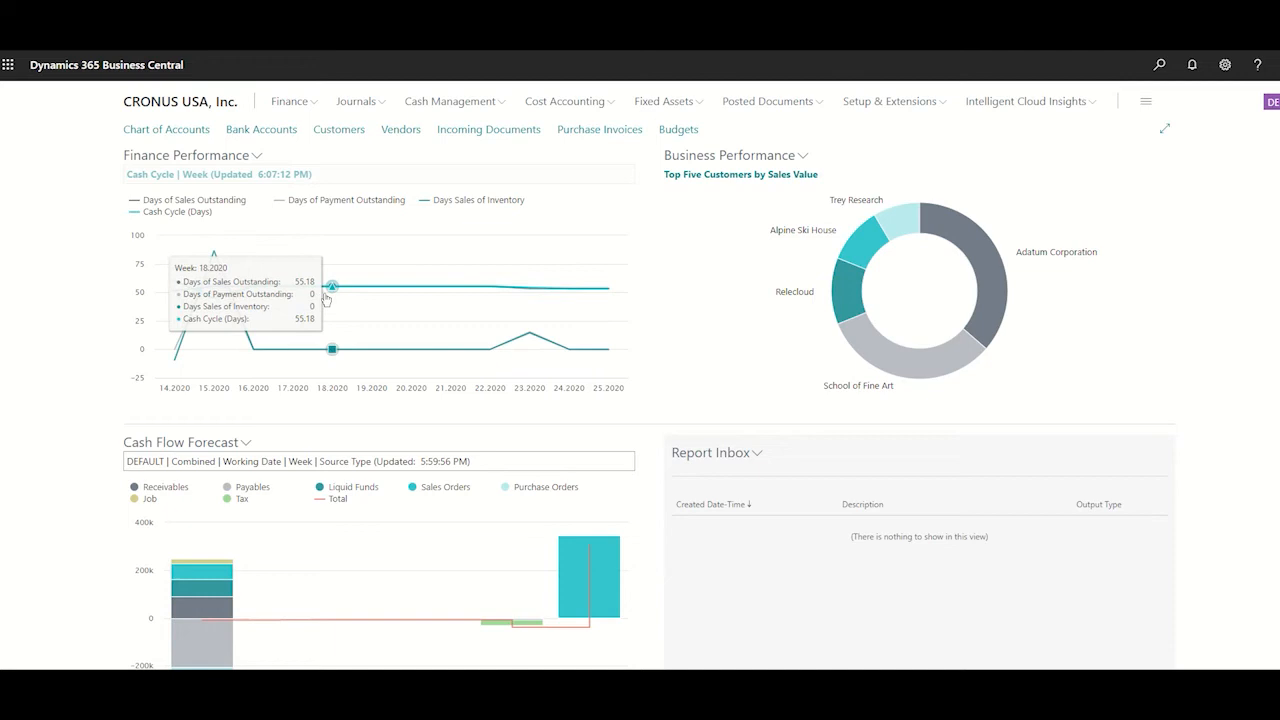
scroll("down", 3)
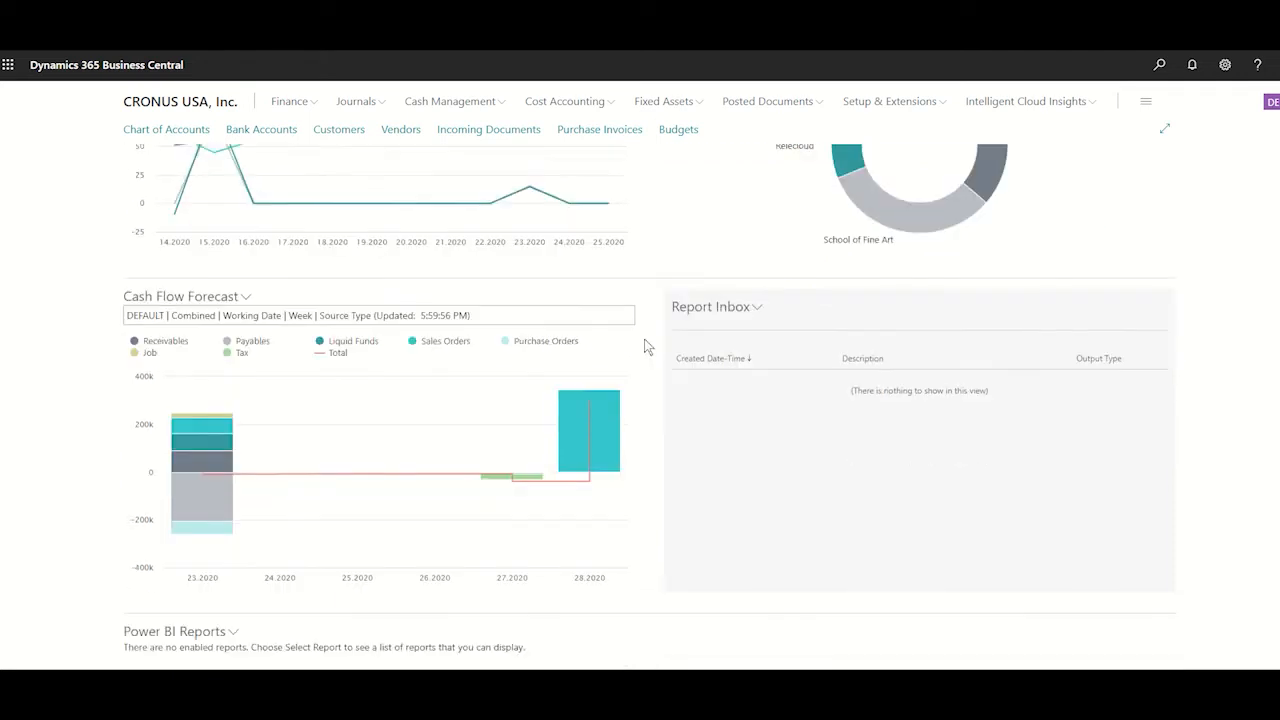
scroll("down", 3)
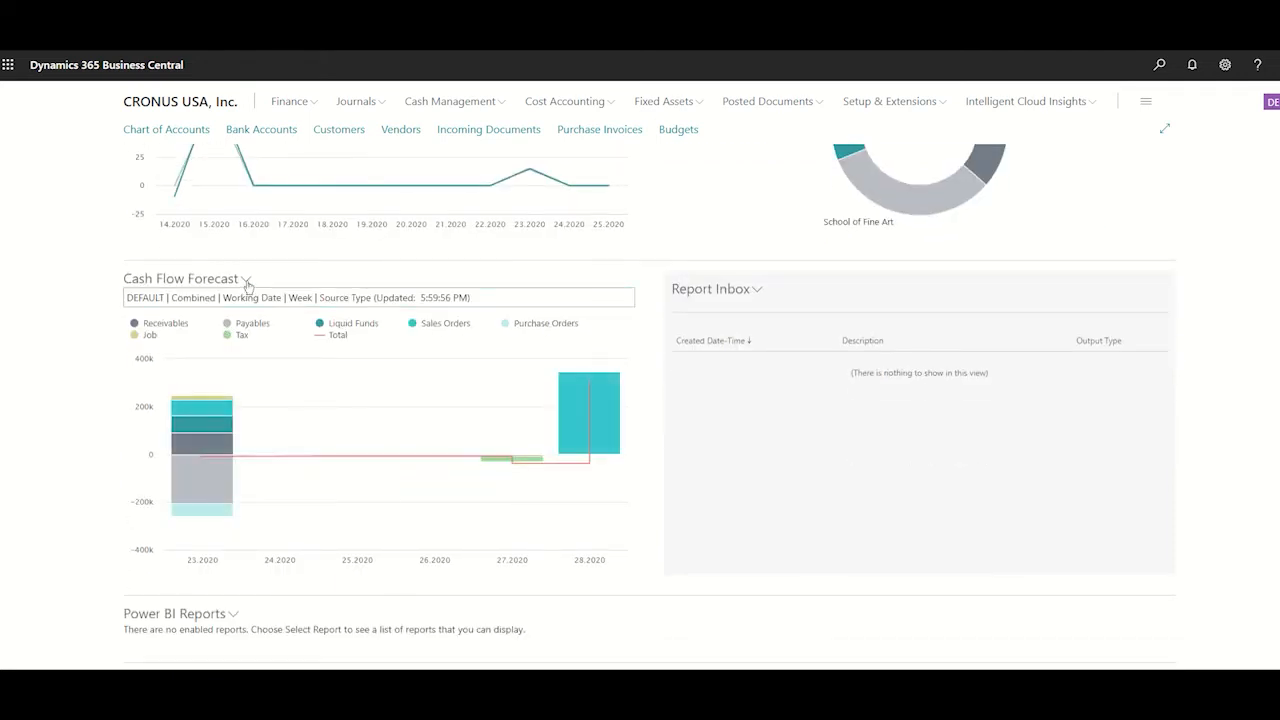
left_click(245, 278)
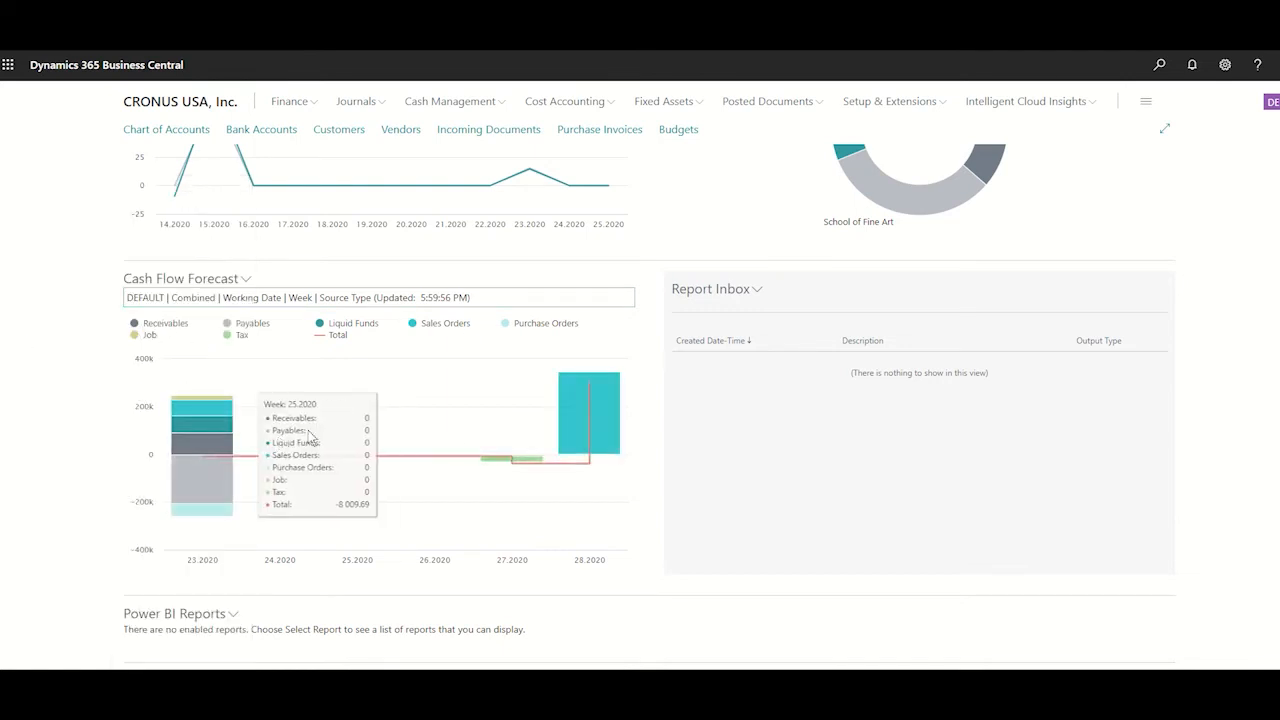
mouse_move(435, 455)
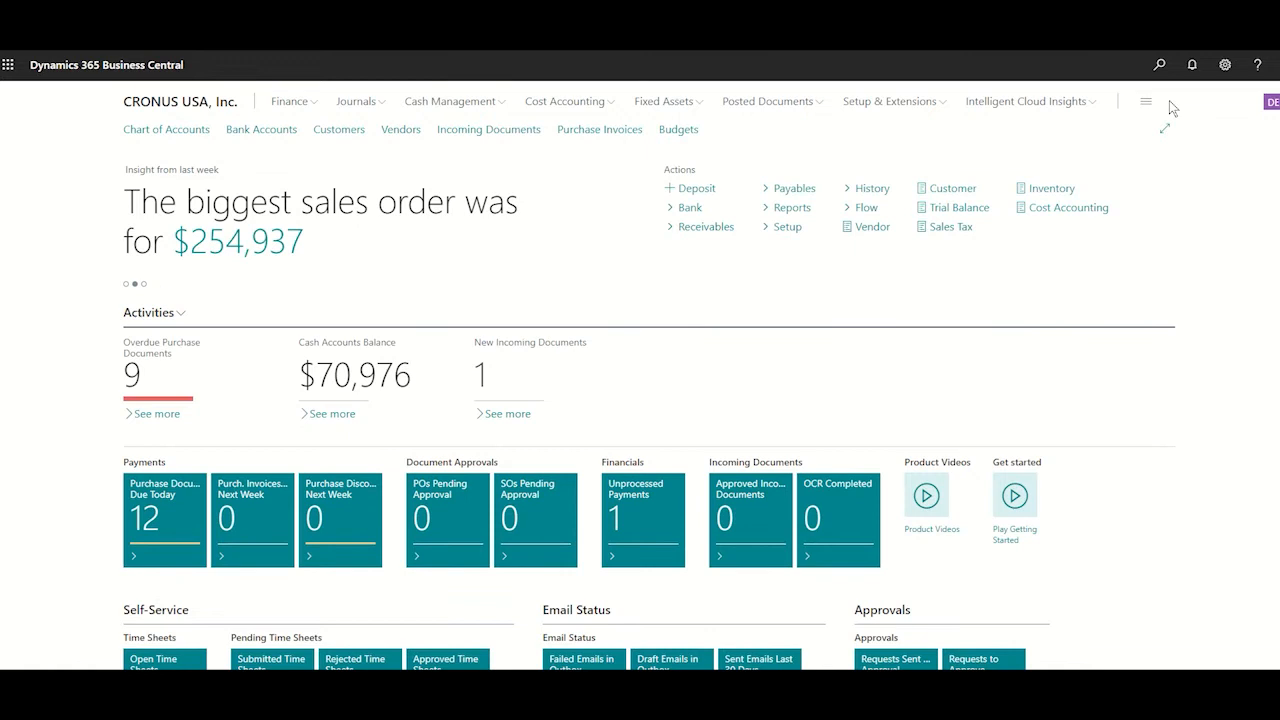
left_click(1159, 64)
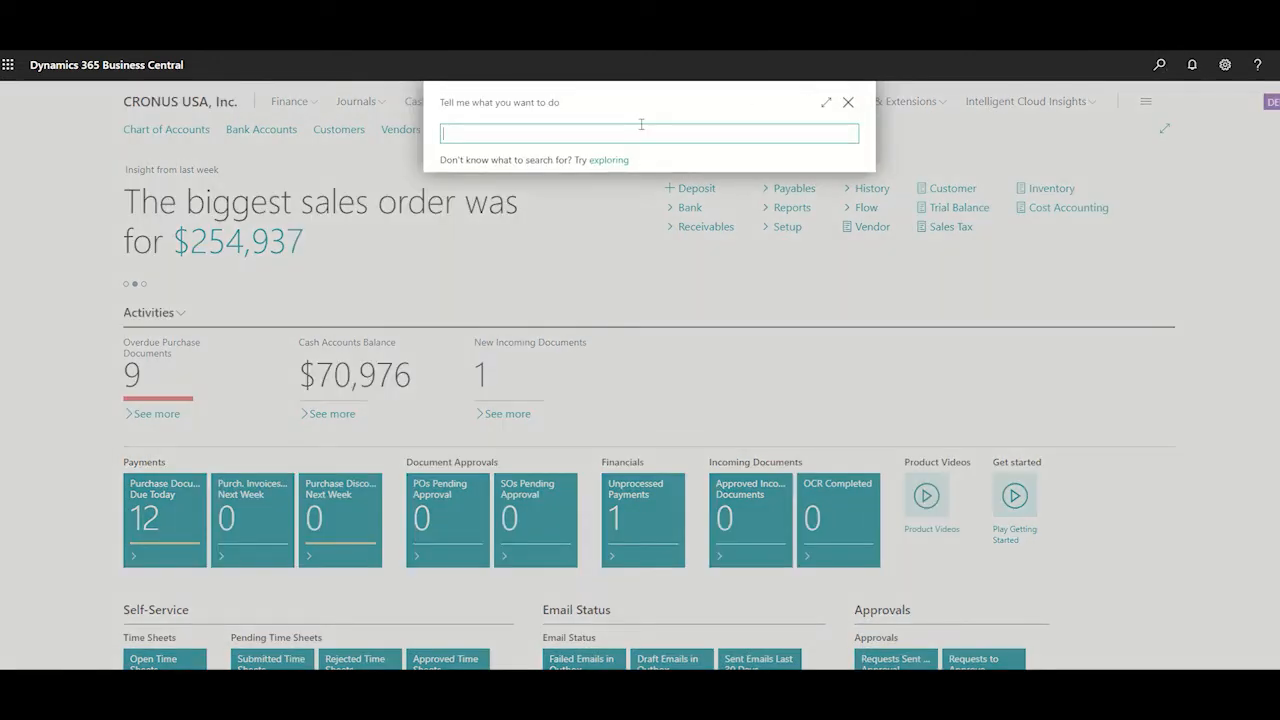
type("customer")
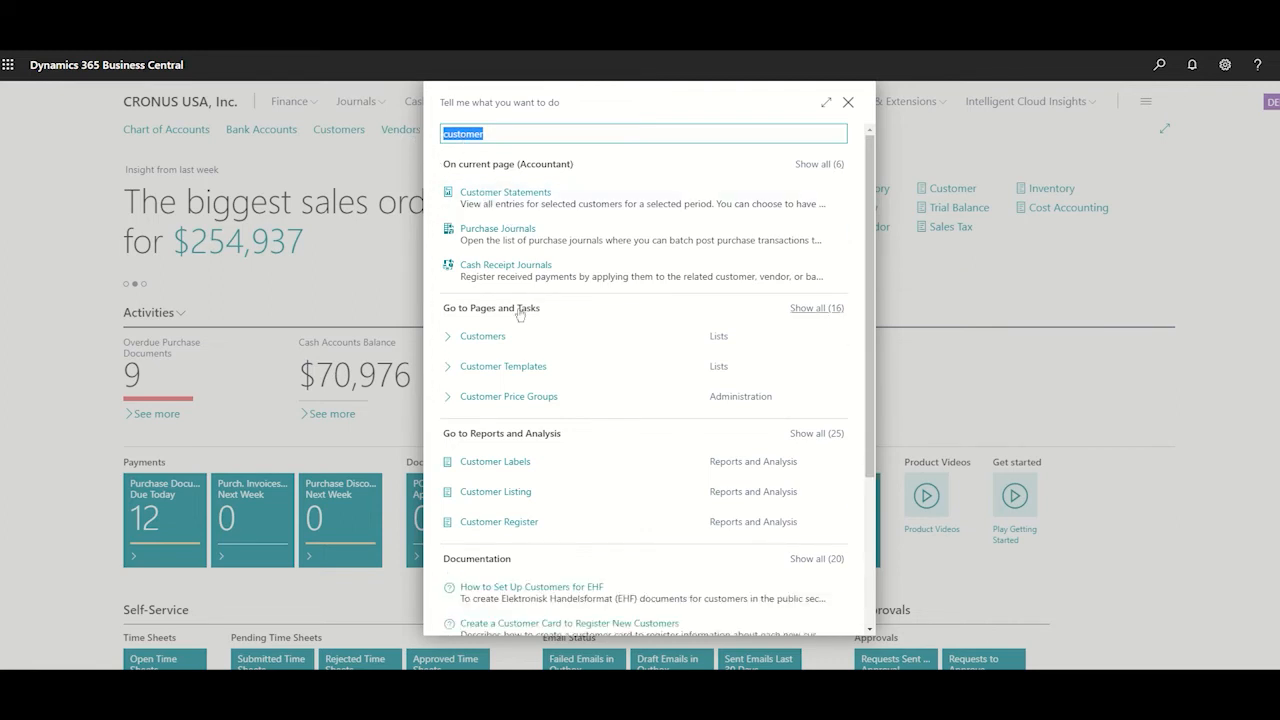
mouse_move(522, 442)
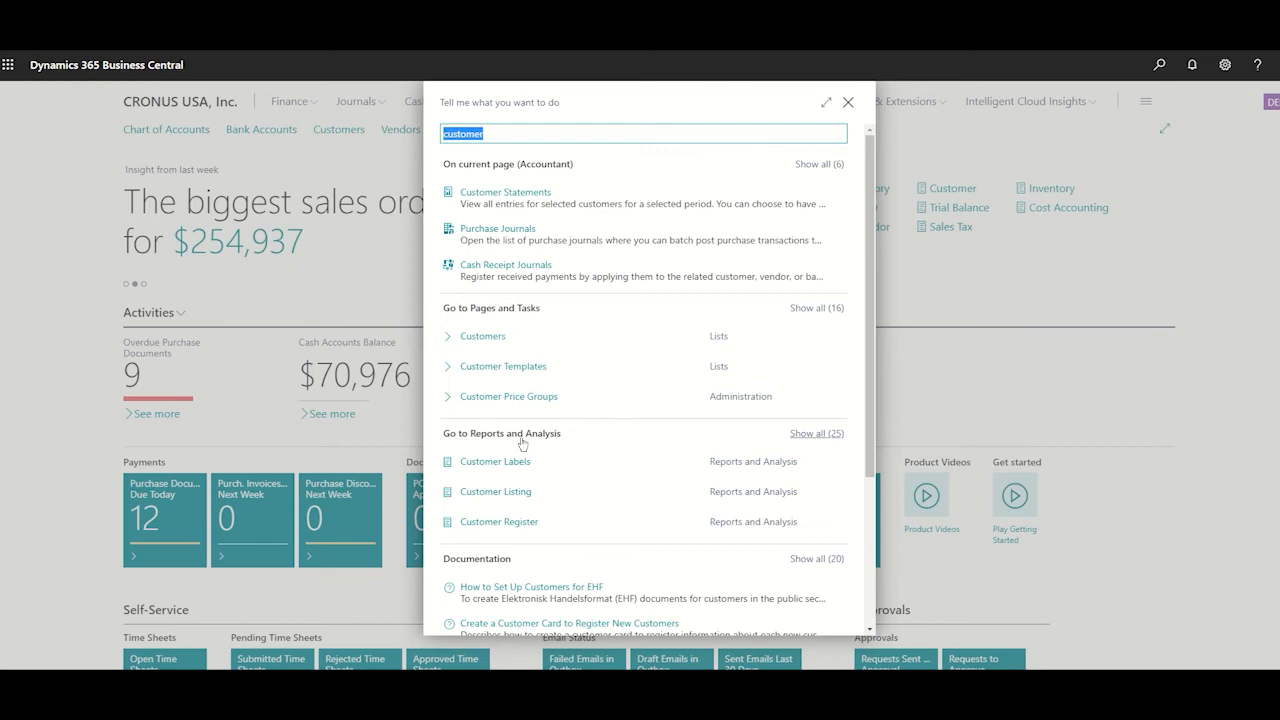
scroll("down", 3)
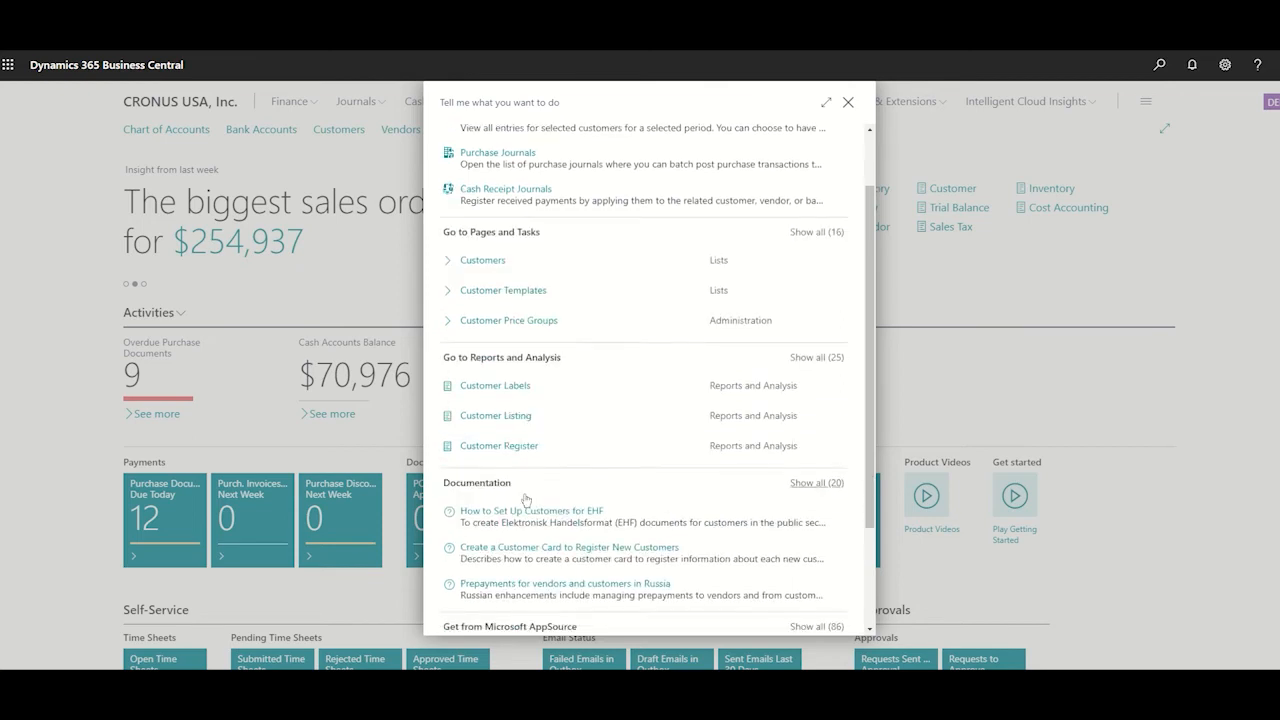
scroll("down", 3)
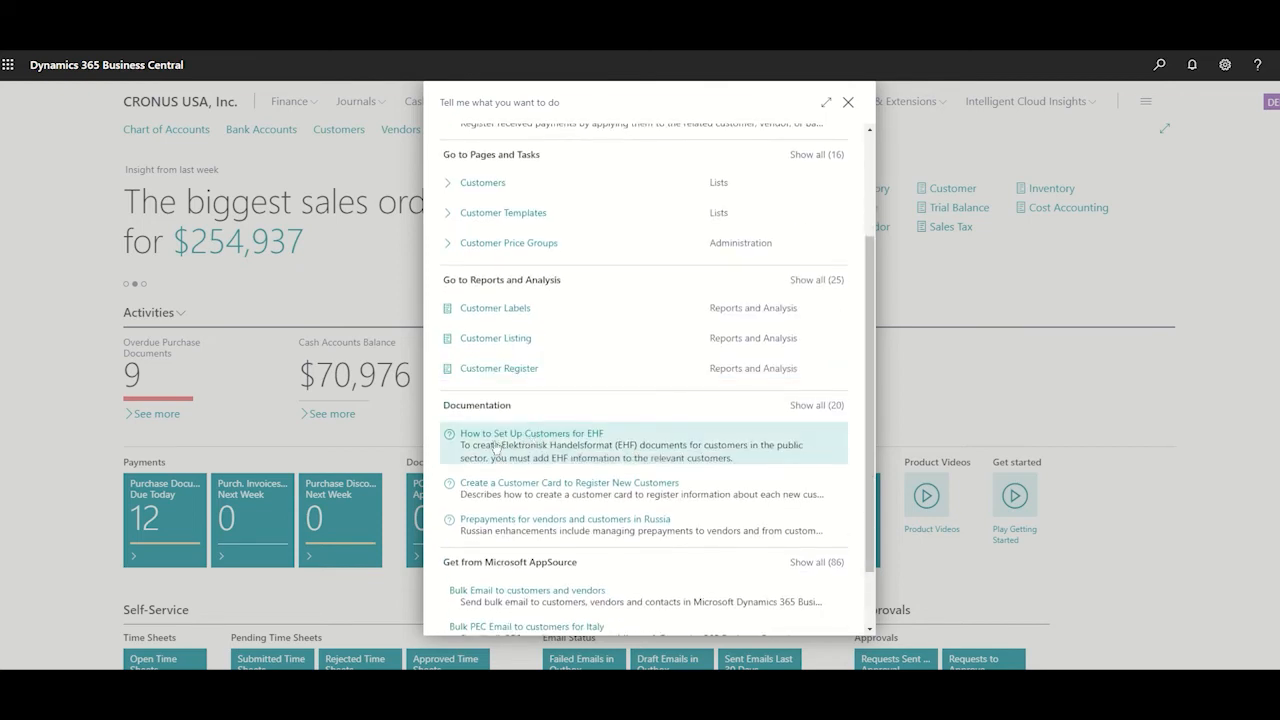
scroll("down", 3)
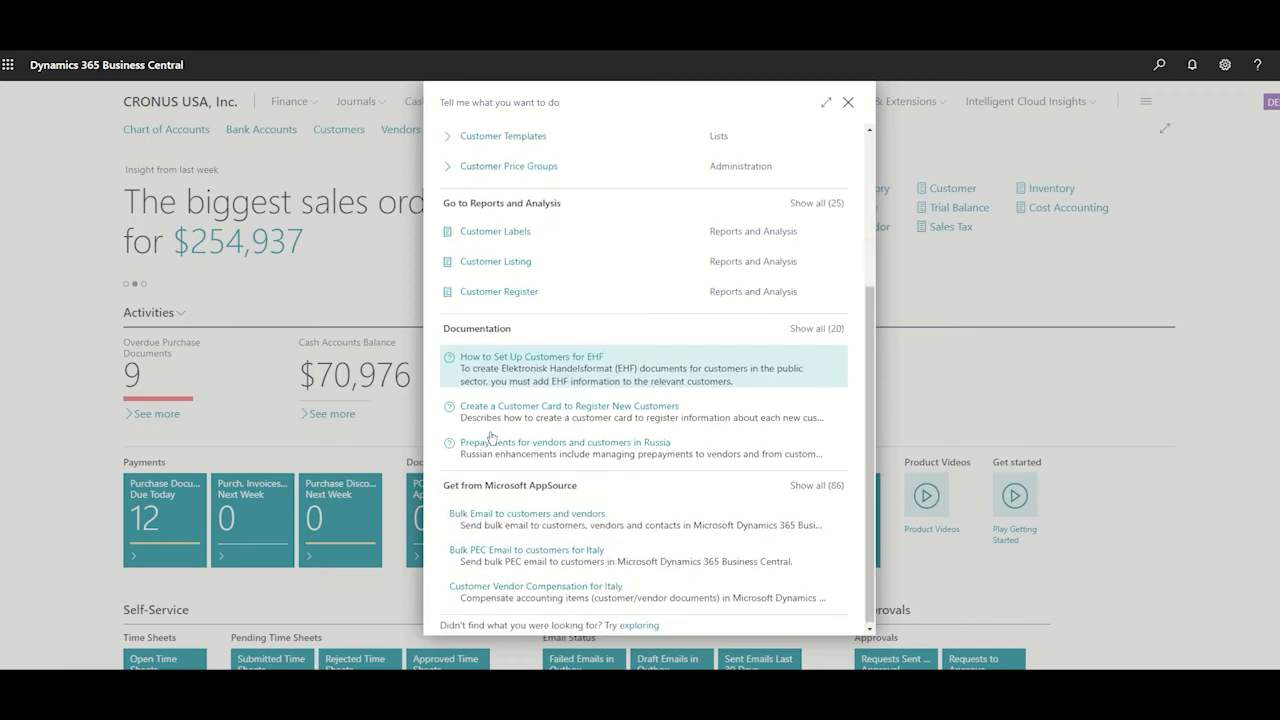
mouse_move(489, 380)
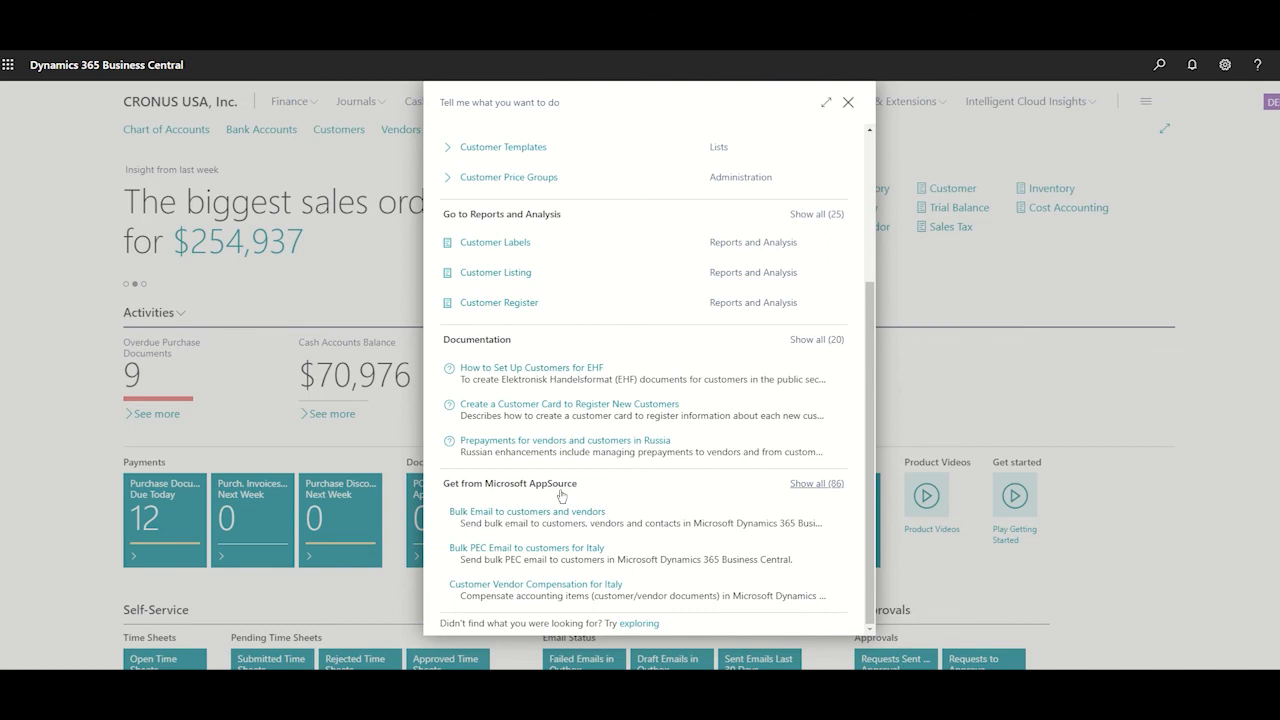
mouse_move(730, 367)
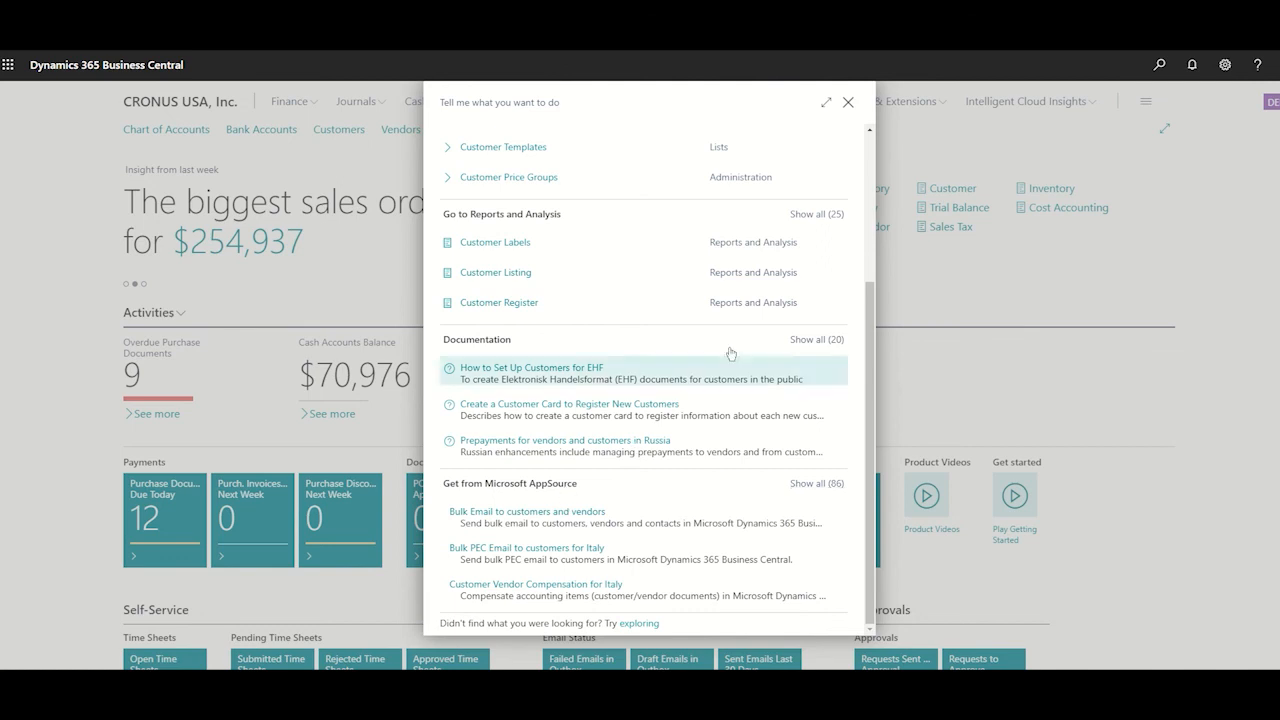
left_click(848, 102)
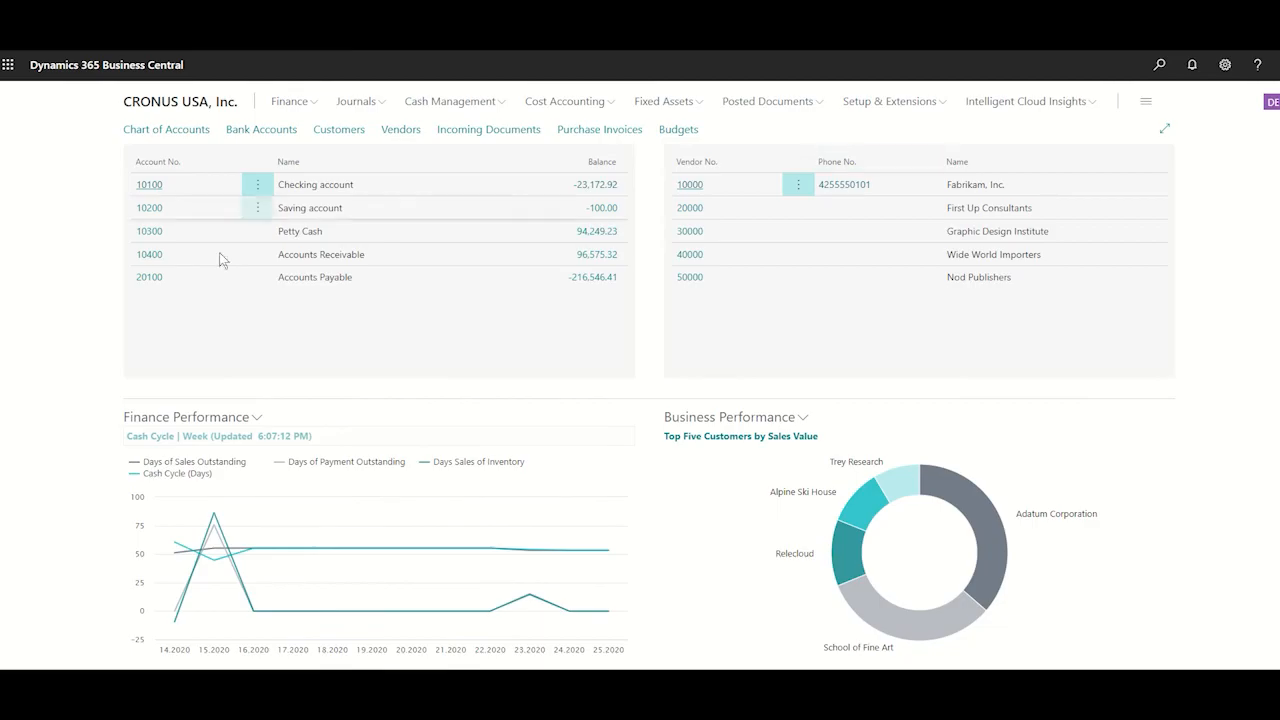